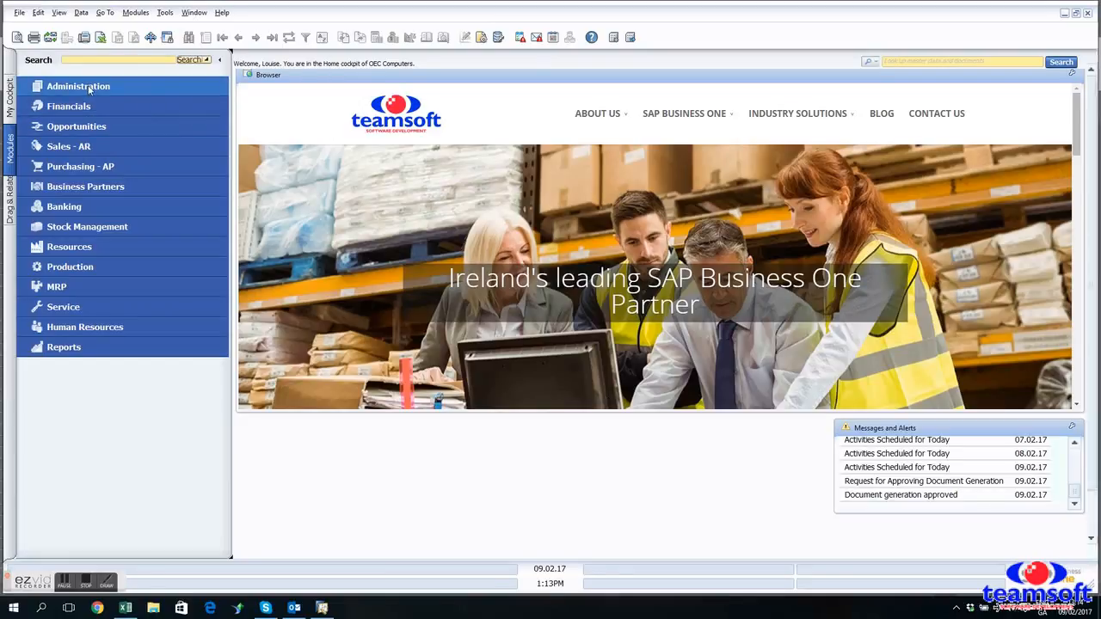
Step: Expand Administration > Data Import/Export > Data Import to reveal Import from Excel
left_click(79, 86)
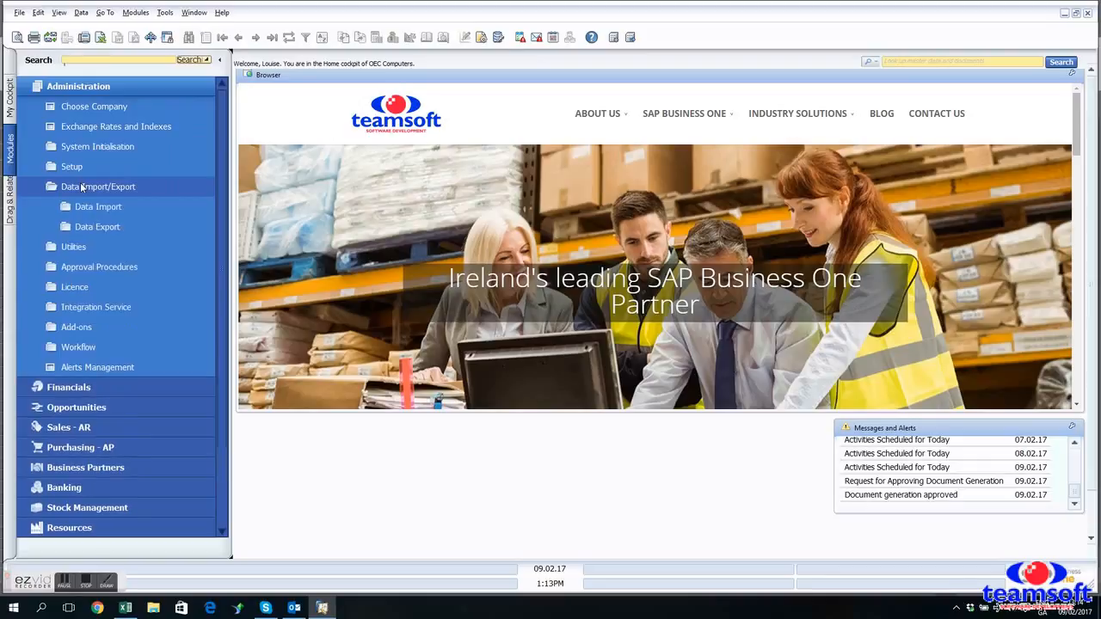
left_click(98, 207)
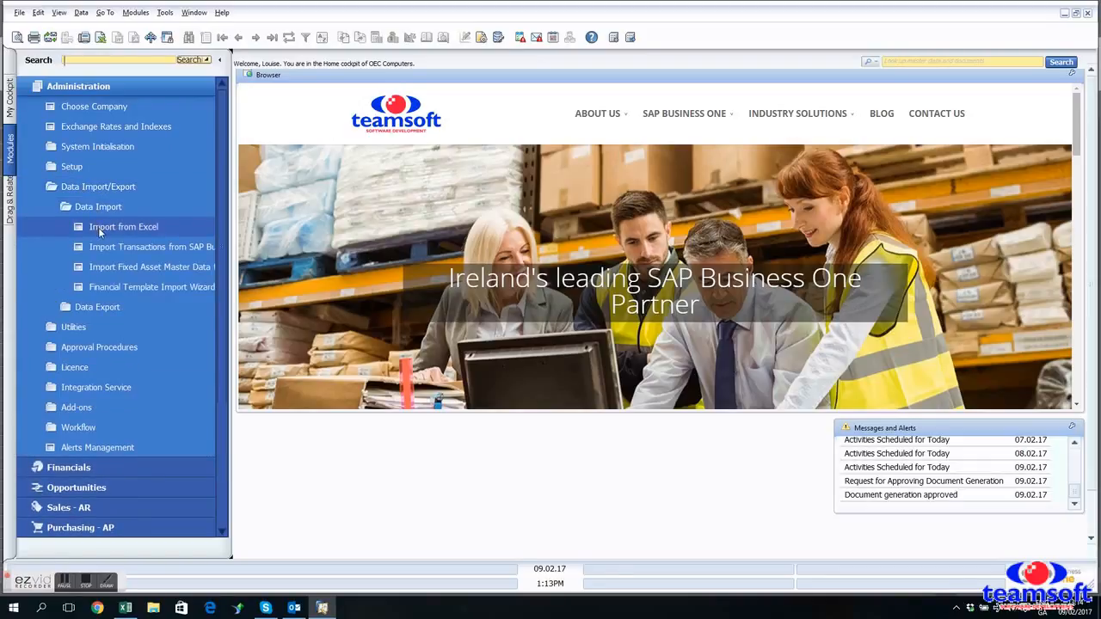
left_click(124, 226)
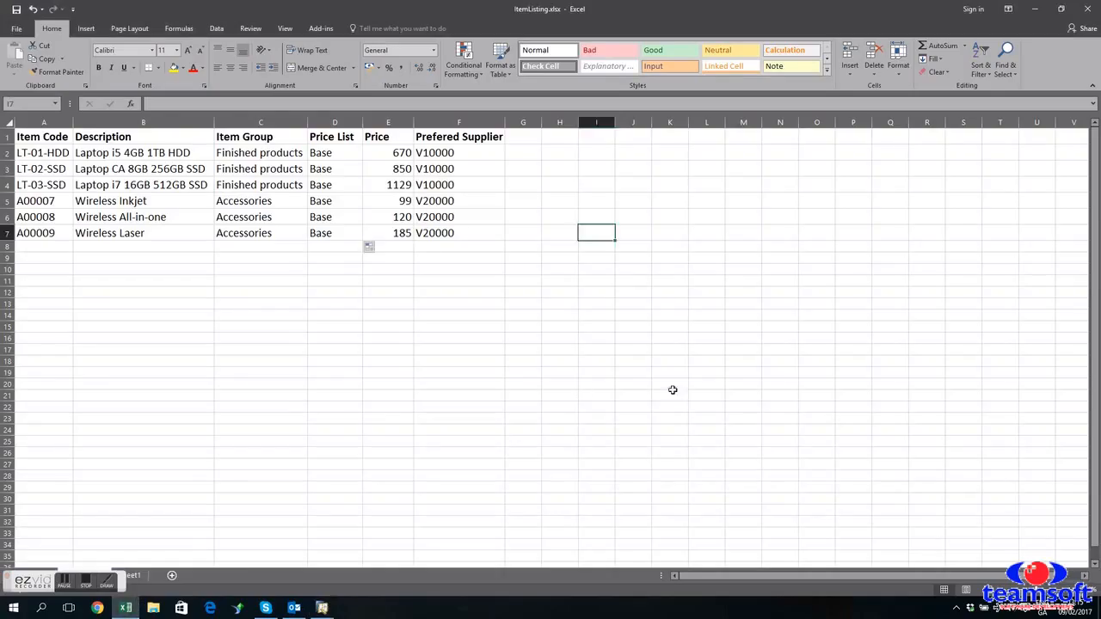
mouse_move(695, 388)
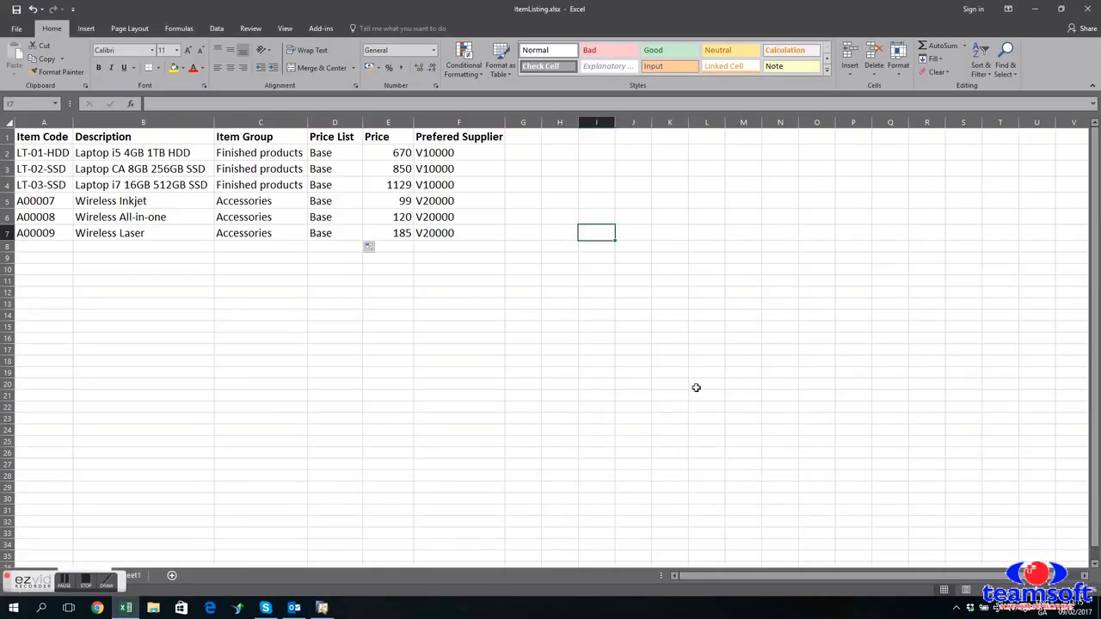
mouse_move(364, 330)
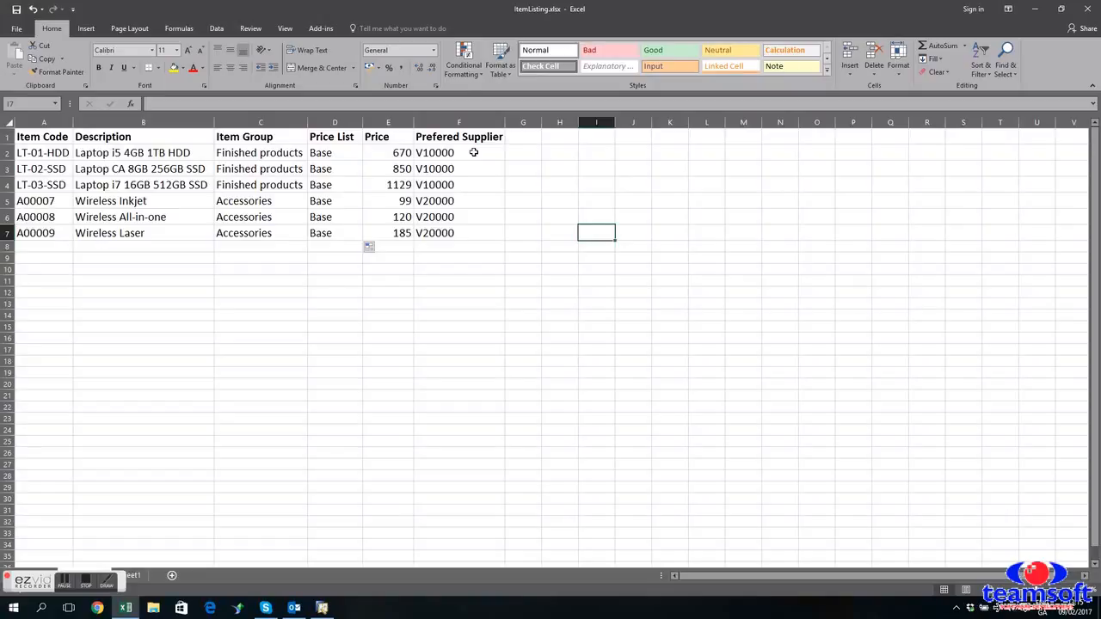
mouse_move(347, 155)
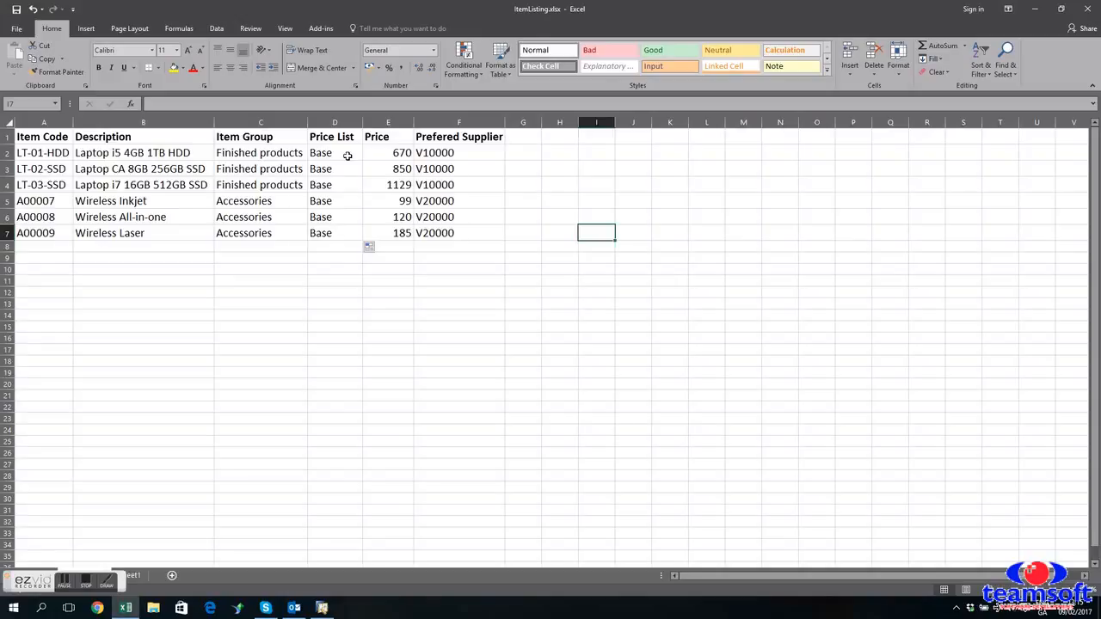
Step: Back in SAP, collapse Administration and expand Stock Management > Price Lists
left_click(322, 609)
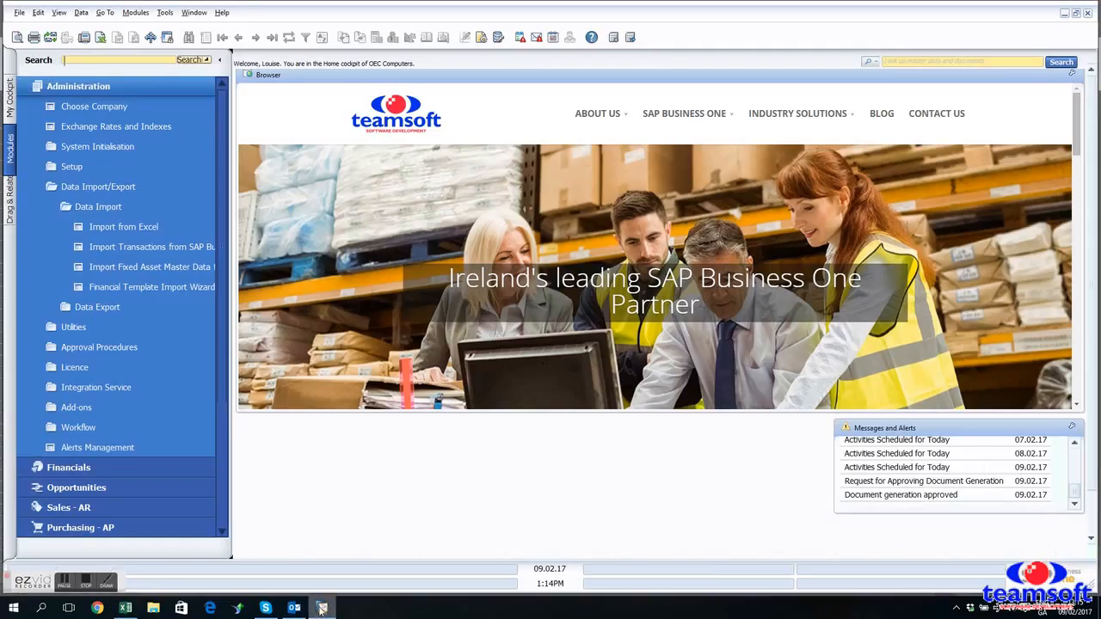
left_click(79, 86)
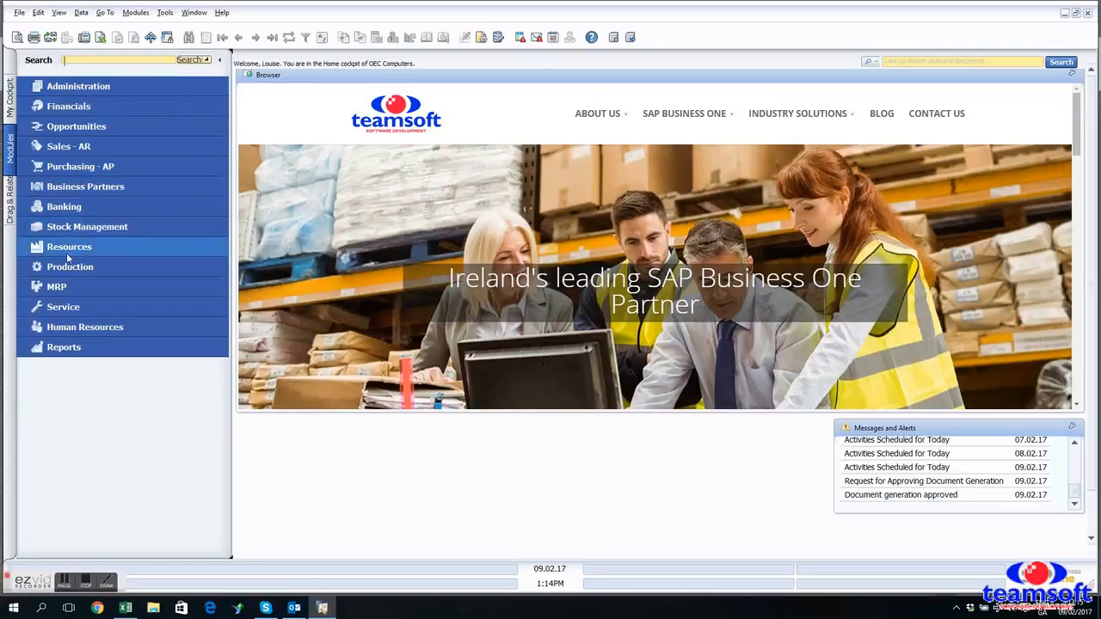
mouse_move(86, 227)
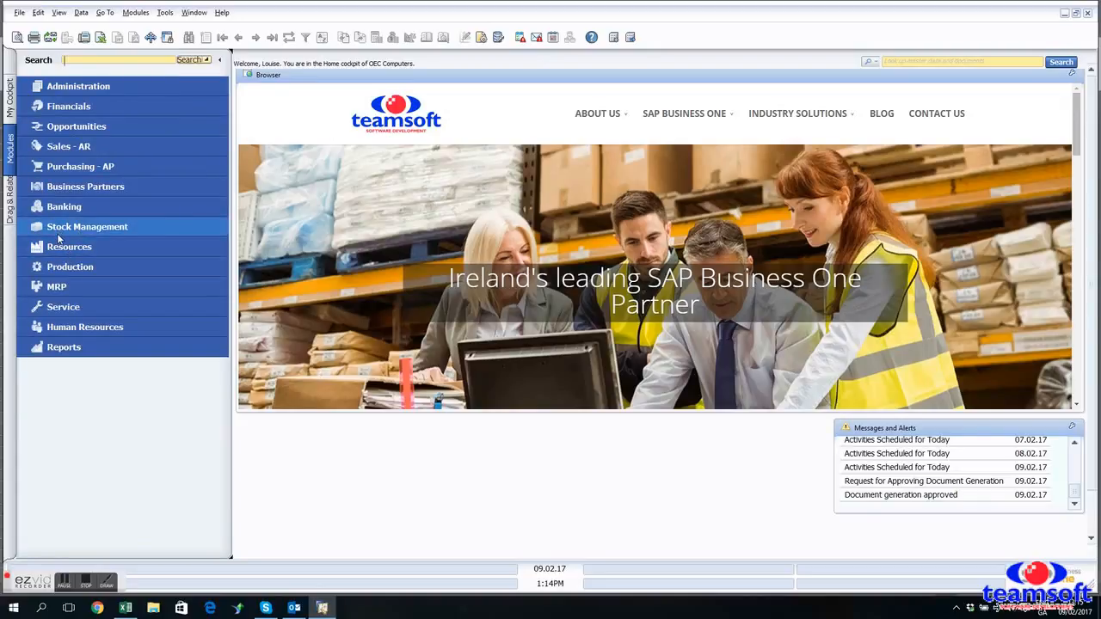
left_click(86, 227)
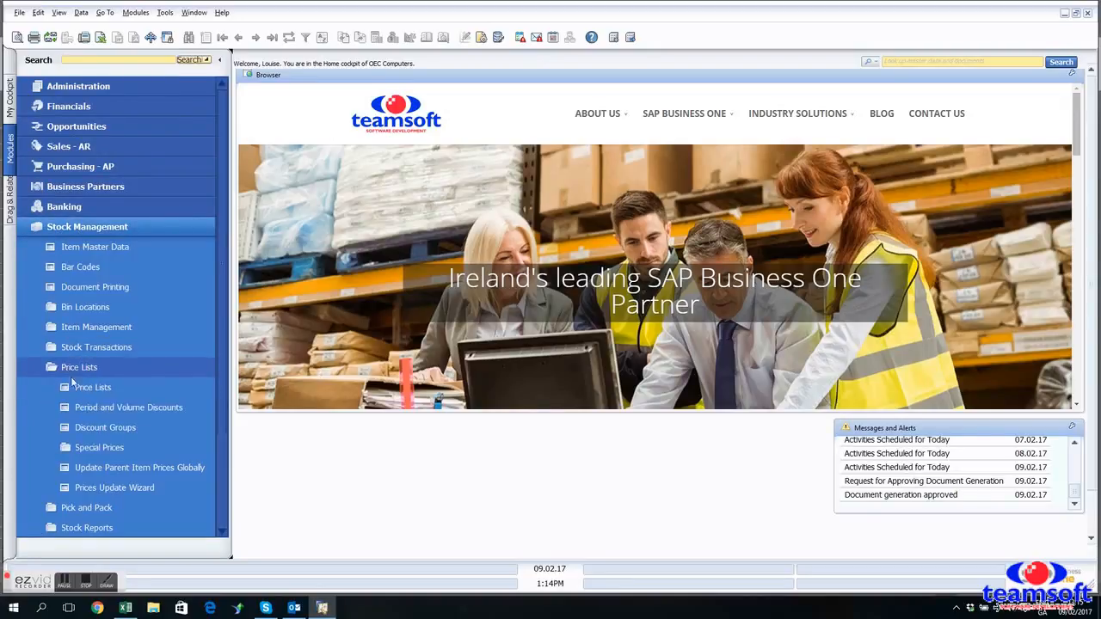
left_click(91, 387)
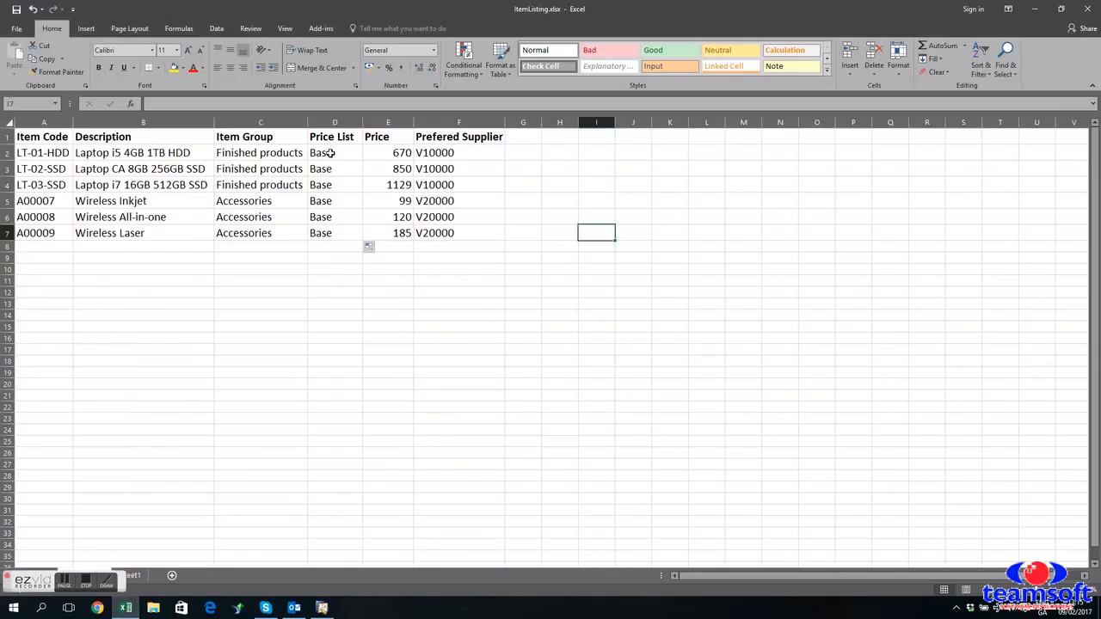
Step: Fill price list code 11 down the Price List column D2:D7
left_click(334, 168)
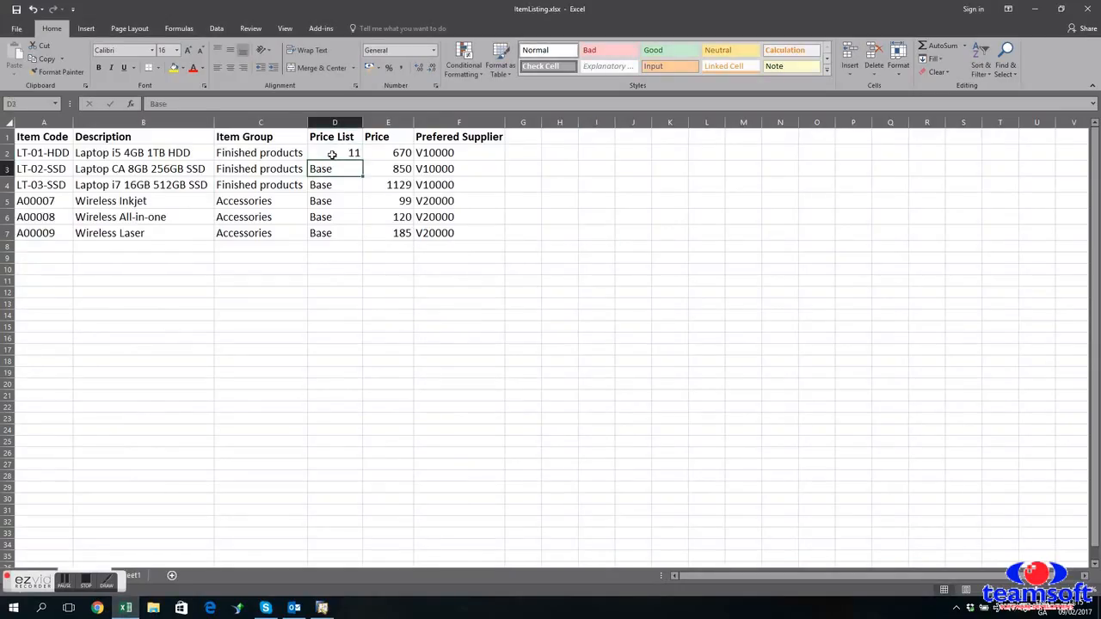
left_click_drag(334, 151, 334, 234)
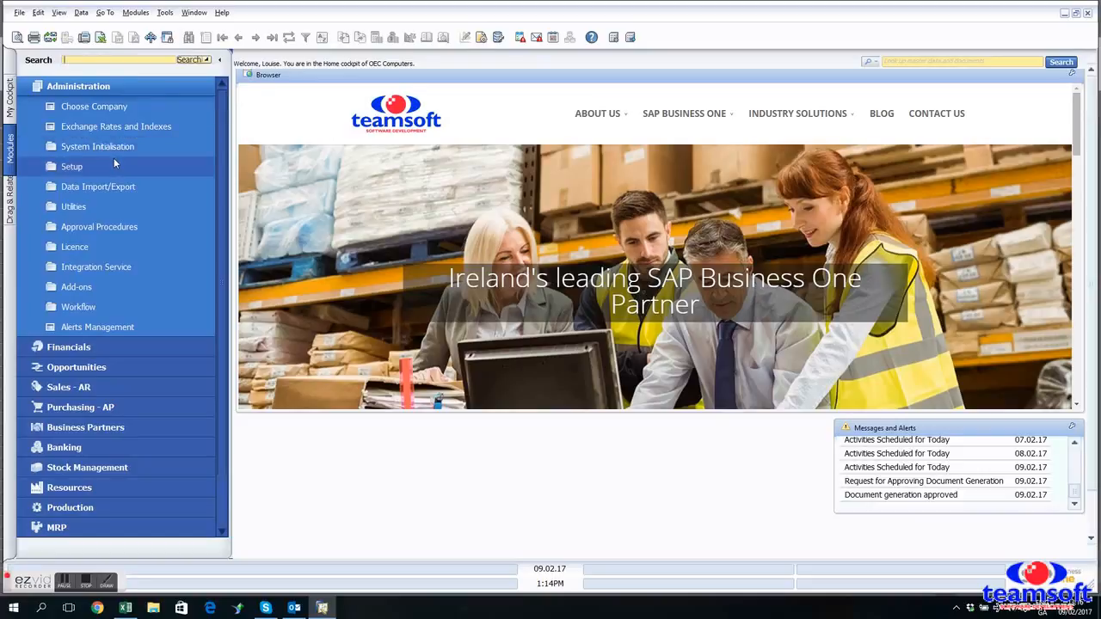
Step: Open Import from Excel for Items and inspect the Preferred Supplier field mapping
left_click(98, 186)
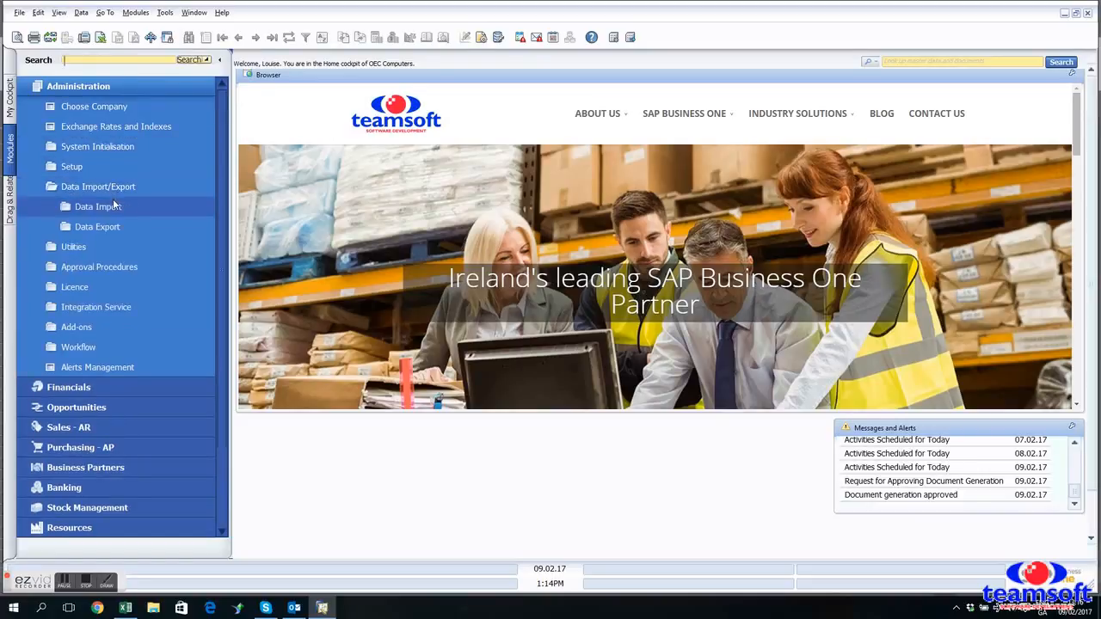
left_click(124, 227)
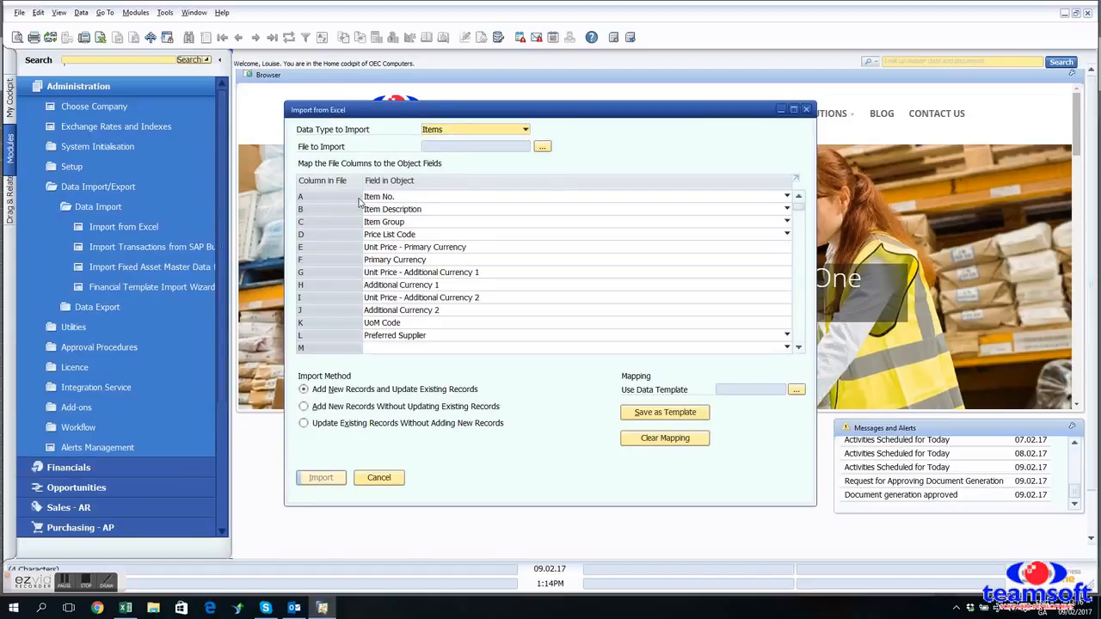
mouse_move(427, 205)
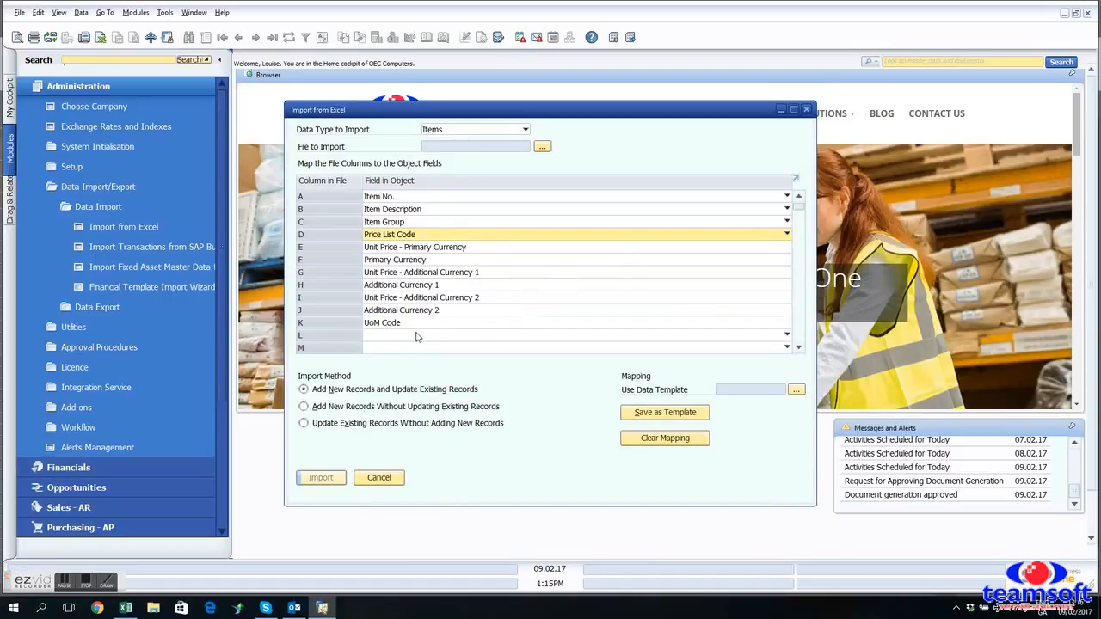
left_click(785, 234)
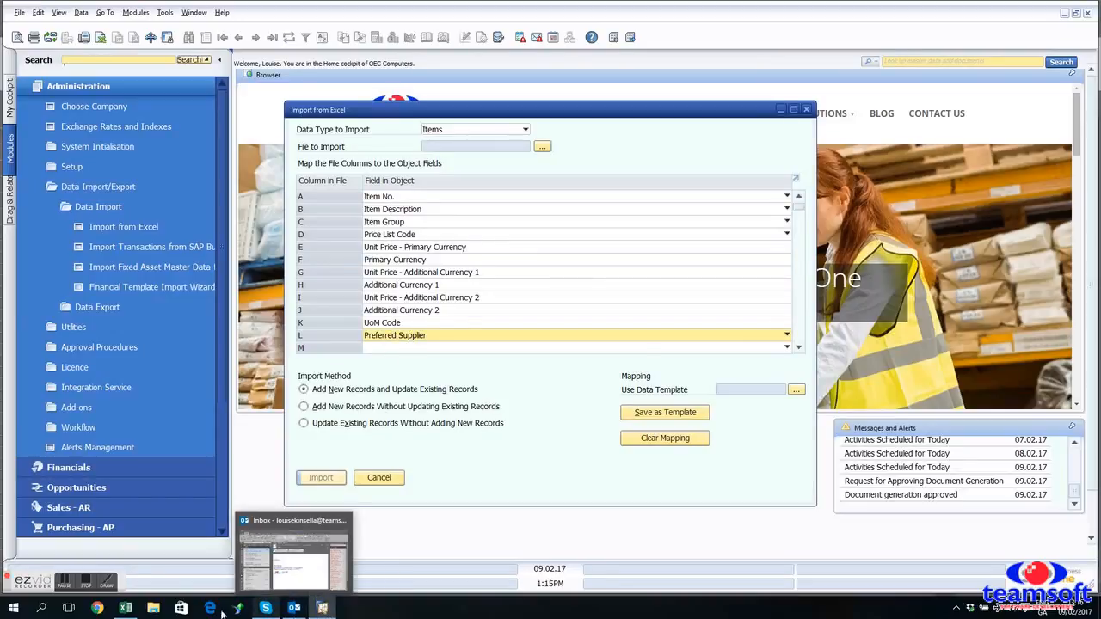
Step: In the item spreadsheet, cut the Preferred Supplier column F
left_click(124, 609)
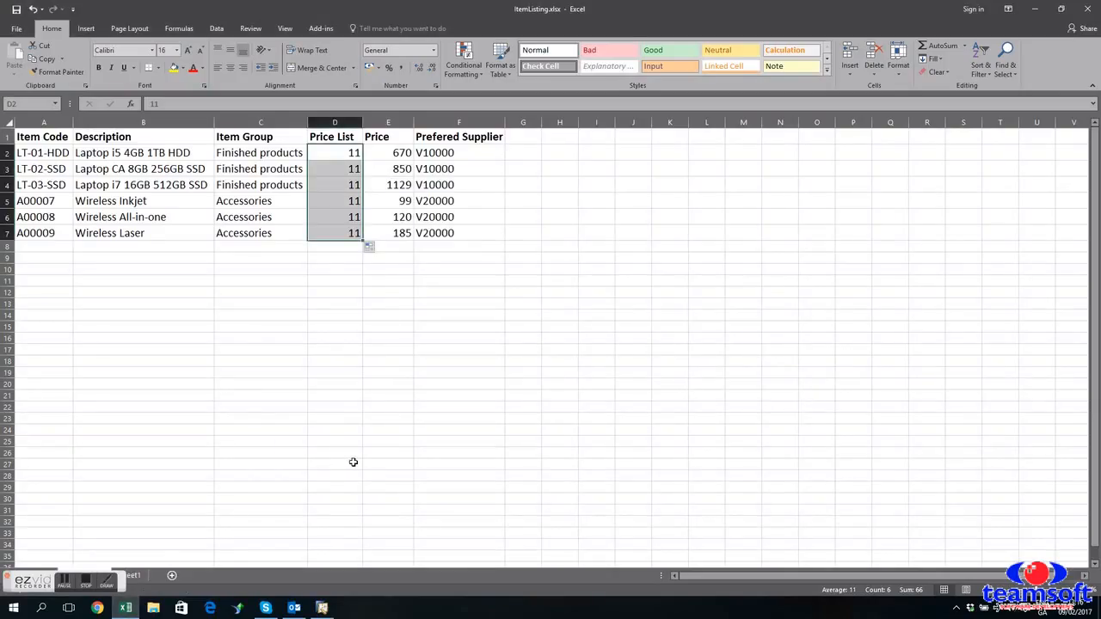
mouse_move(134, 268)
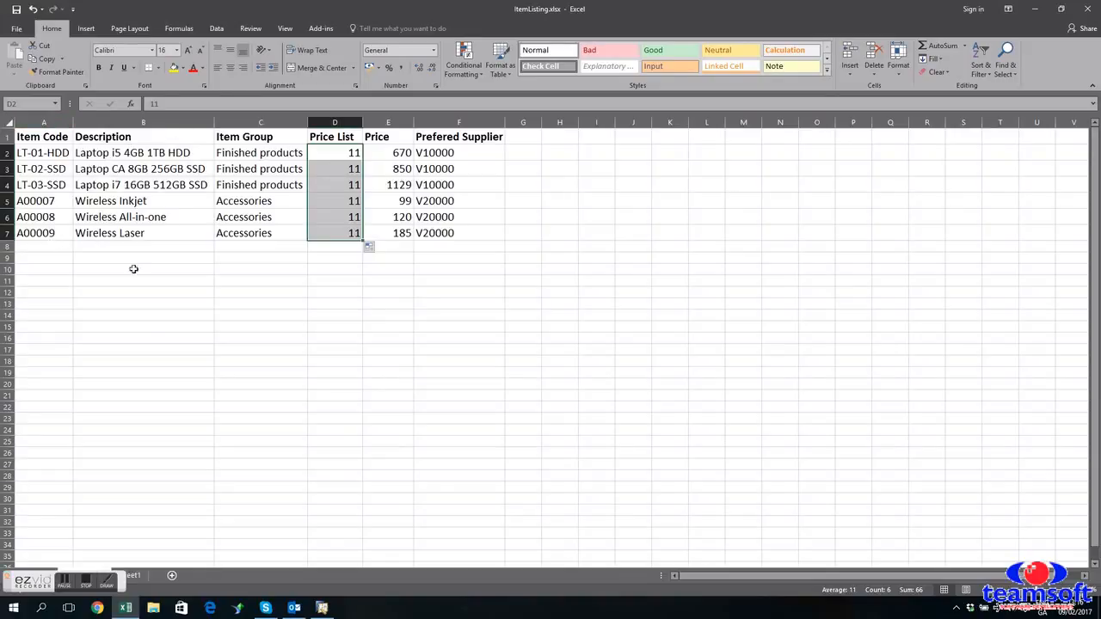
mouse_move(262, 243)
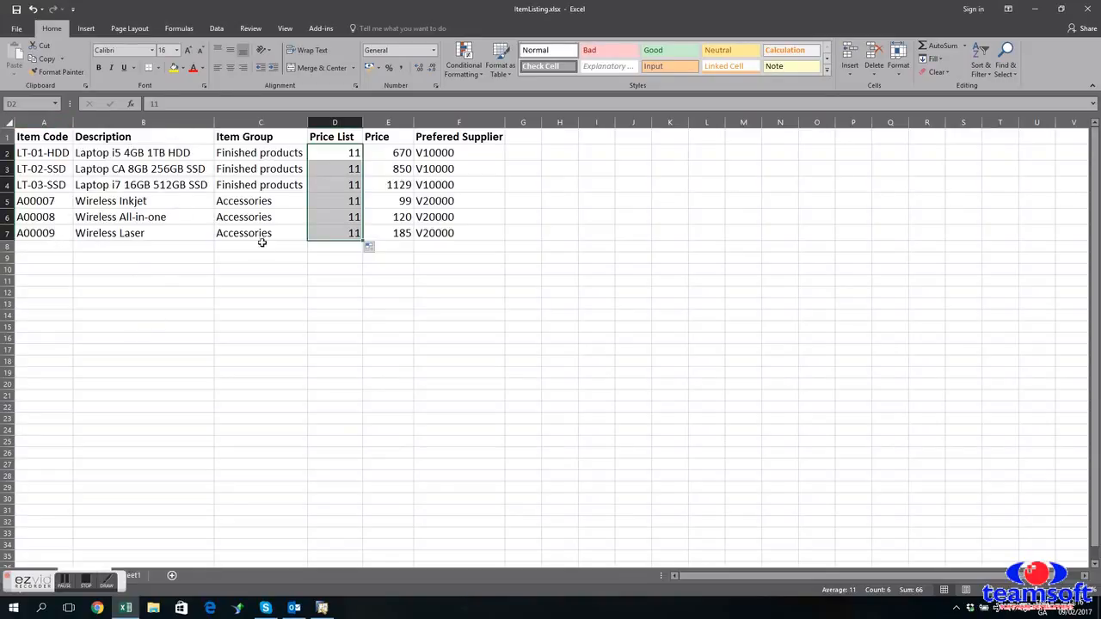
left_click(457, 121)
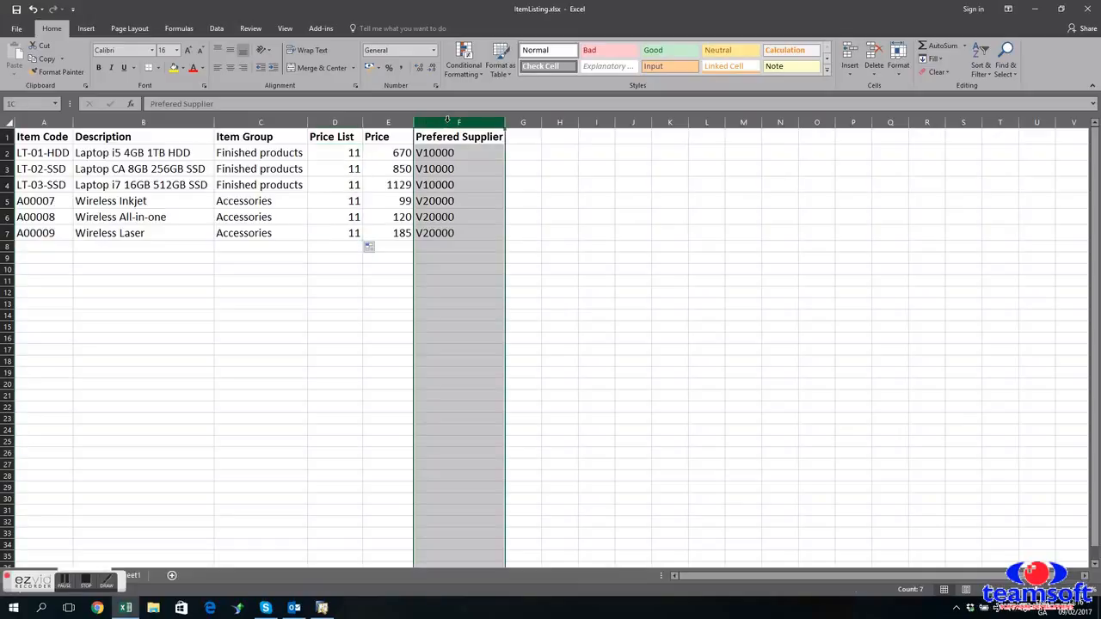
right_click(458, 137)
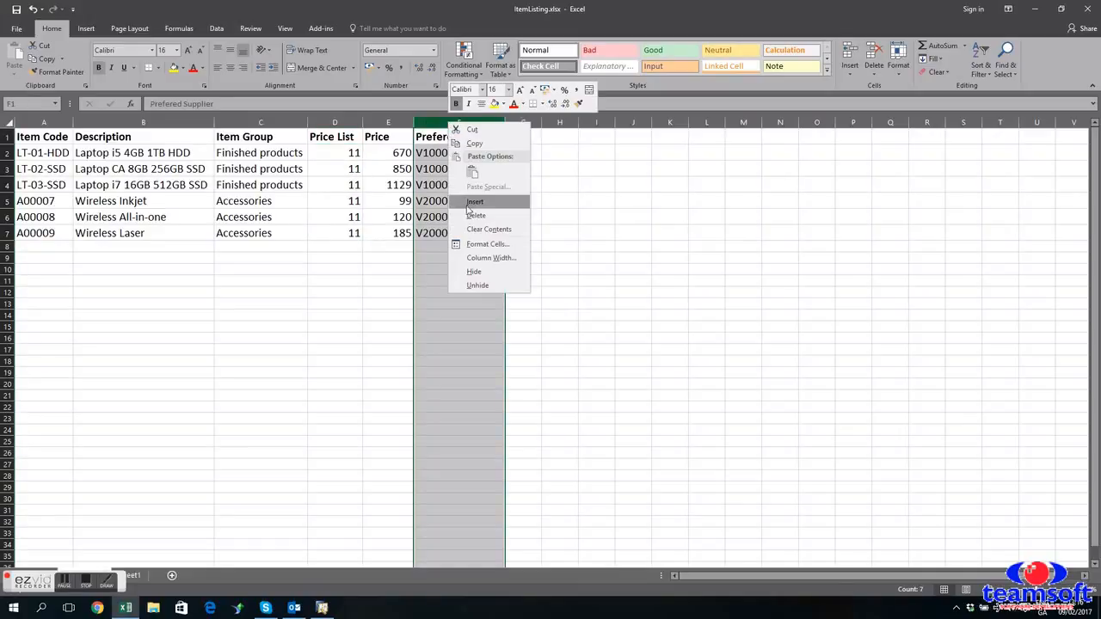
left_click(475, 202)
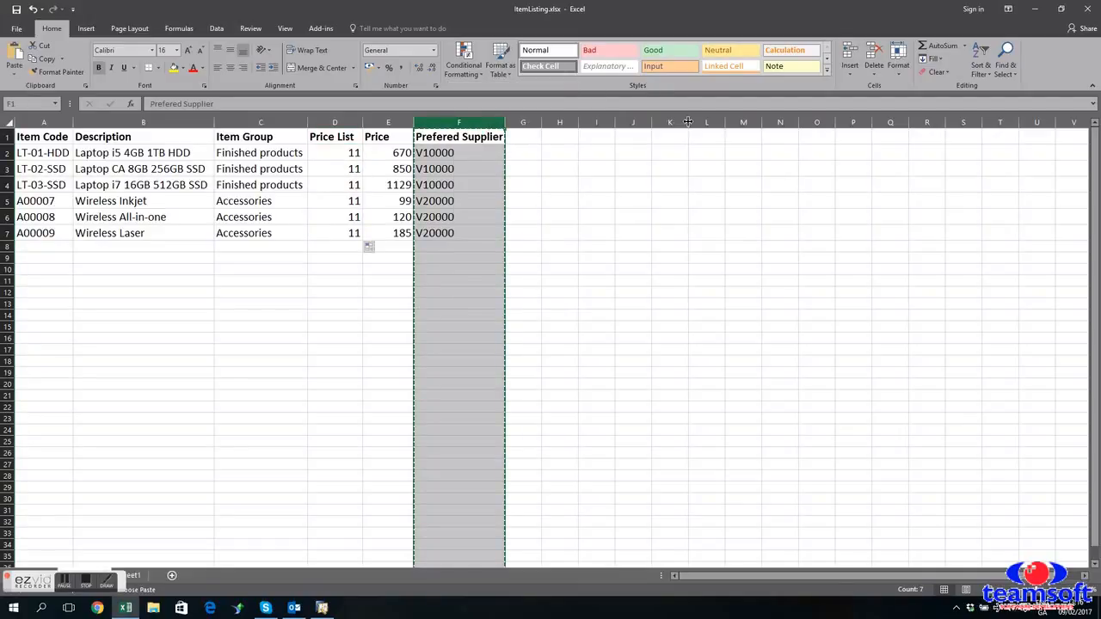
mouse_move(670, 131)
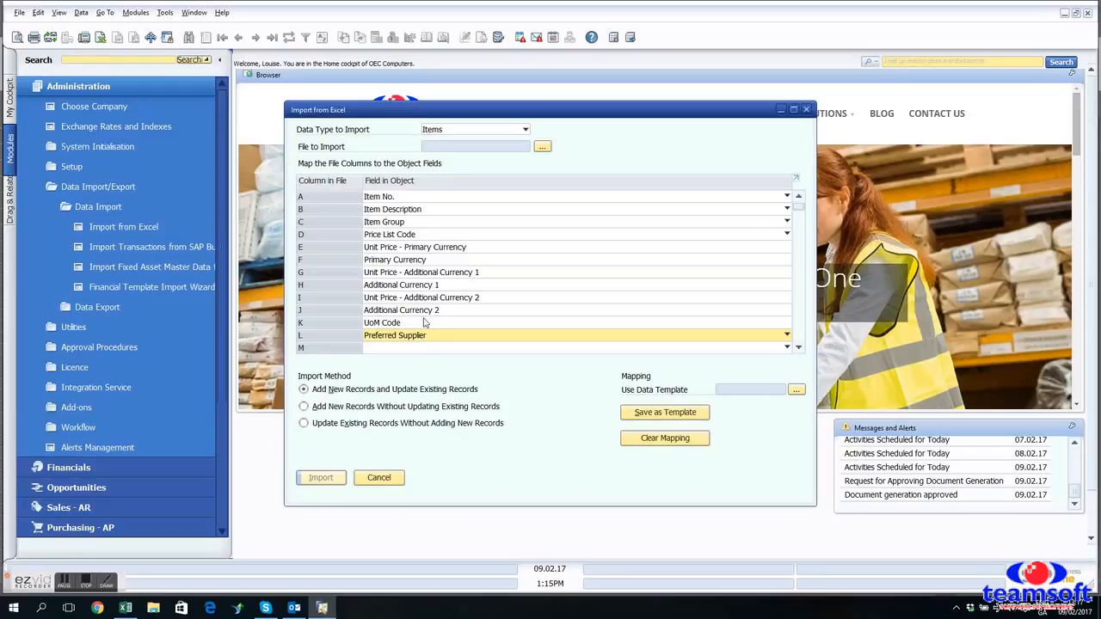
mouse_move(428, 241)
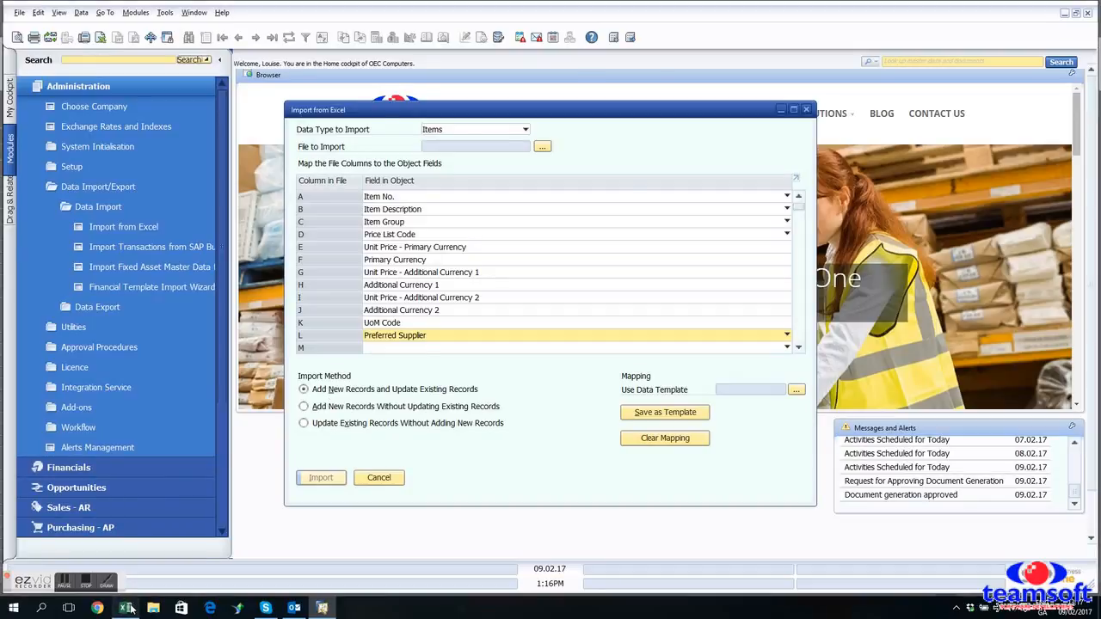
Step: Return to the spreadsheet with suppliers now in column L and clear the selection
left_click(125, 609)
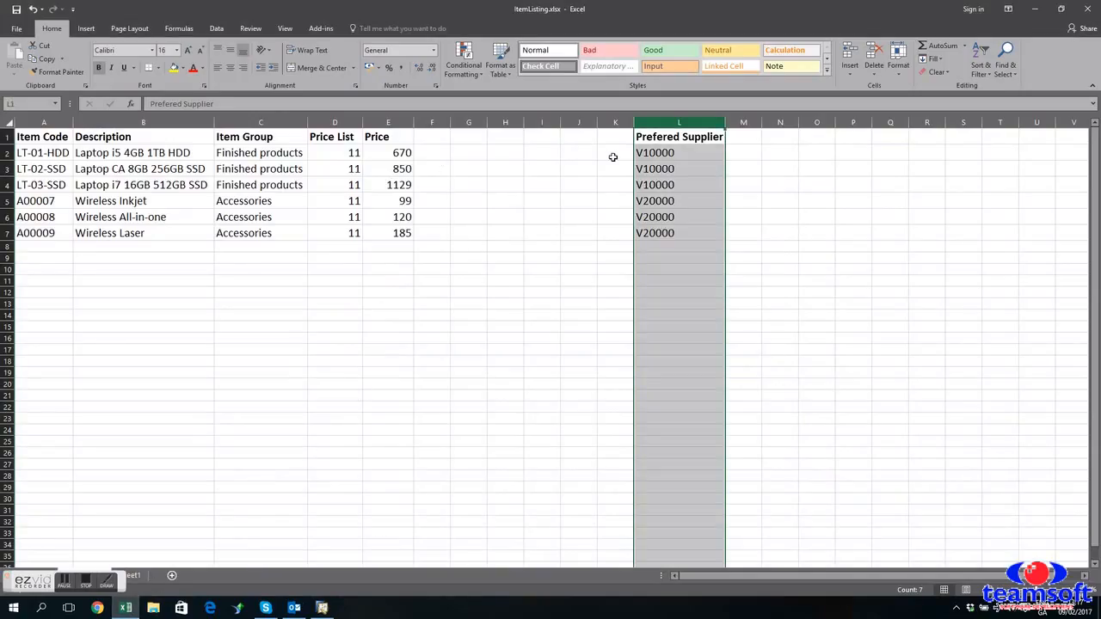
mouse_move(423, 213)
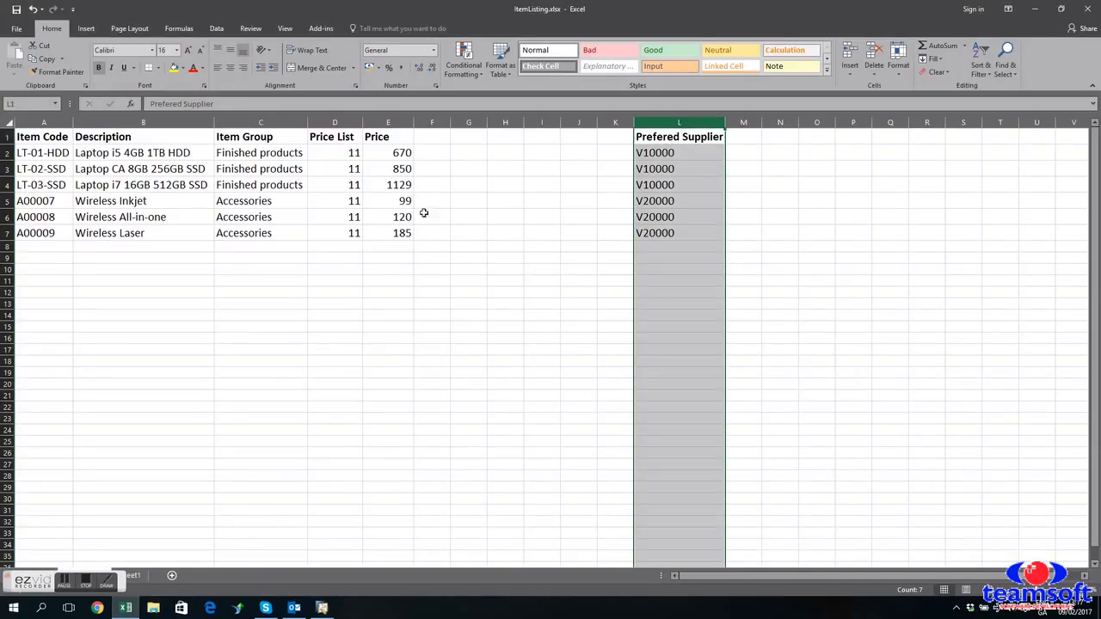
left_click(542, 247)
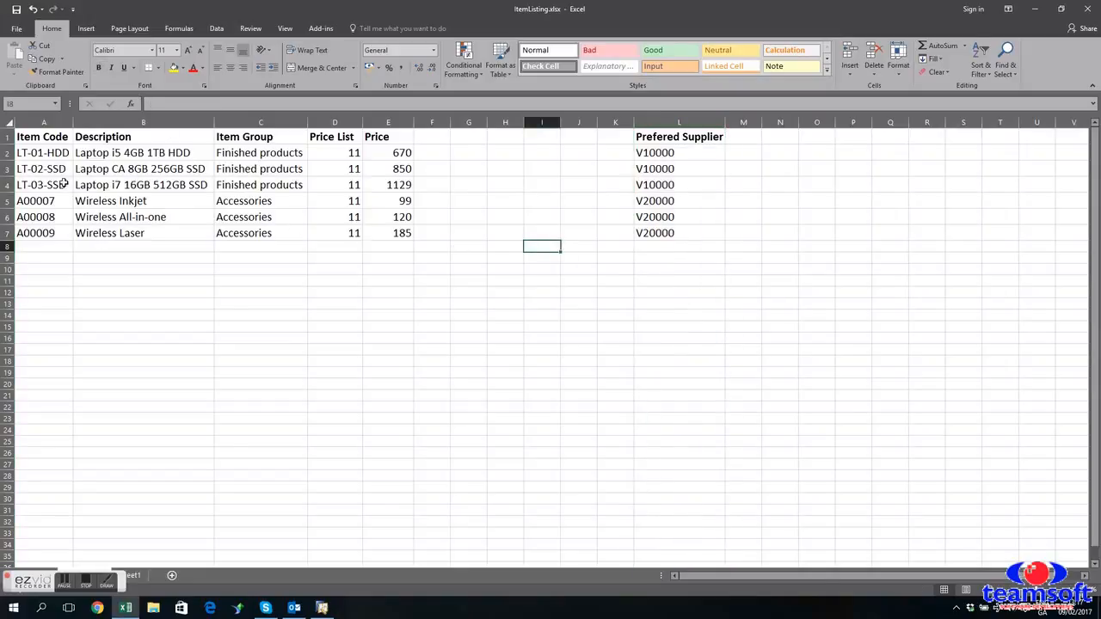
Step: Select row 1 and delete the header row so item data starts on row 1
left_click(7, 137)
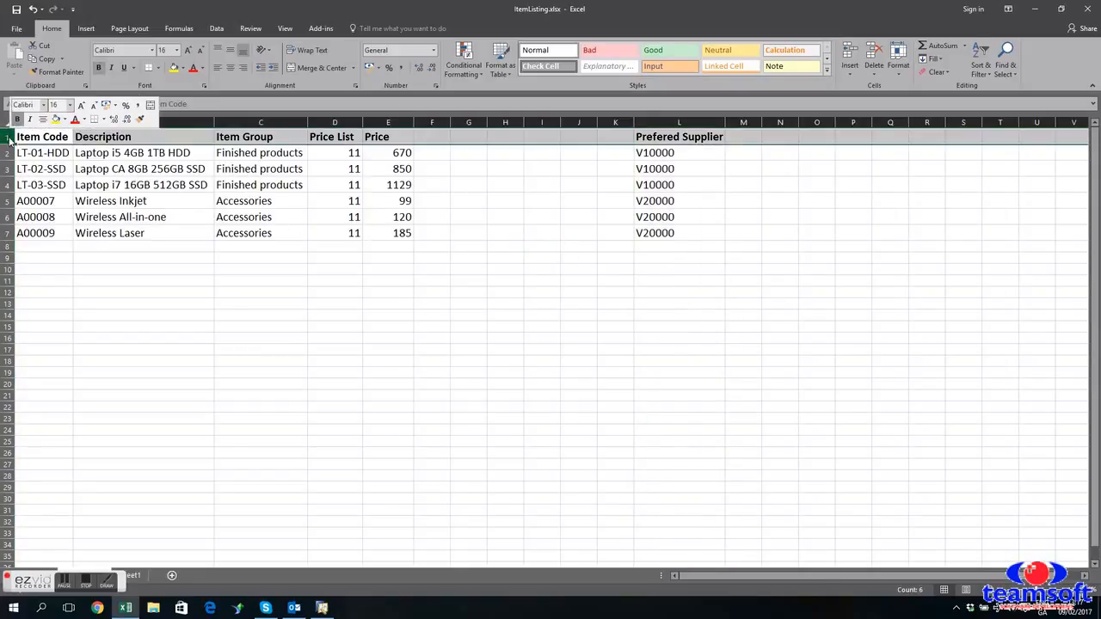
right_click(7, 137)
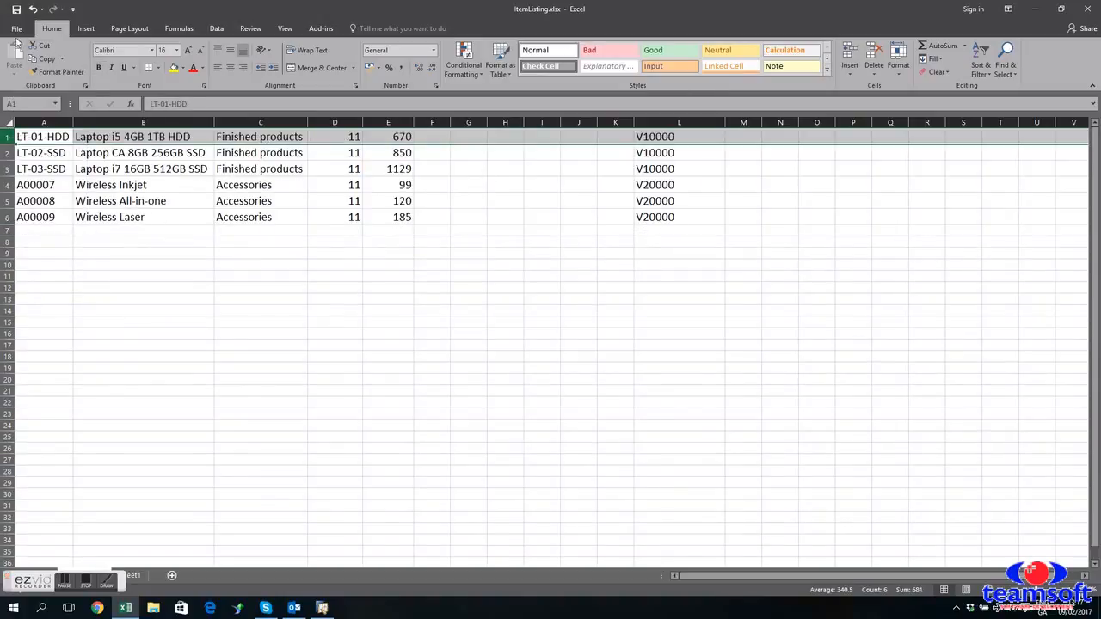
Step: Save the active sheet as Text (Tab delimited) ItemListing.txt, replacing the existing file and keeping the format
left_click(16, 28)
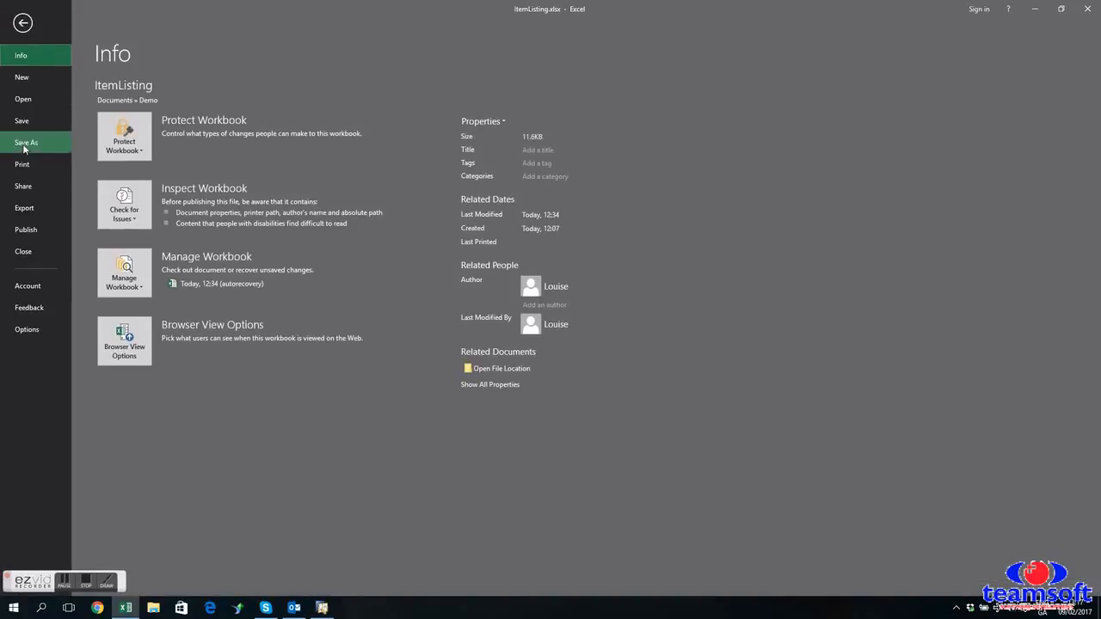
left_click(25, 141)
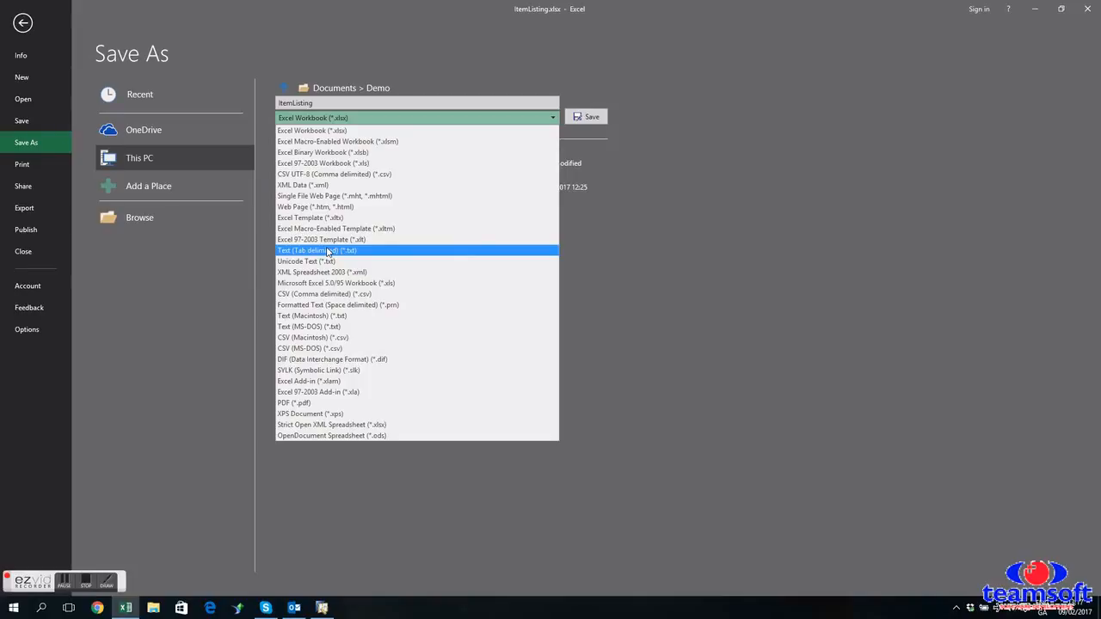
left_click(316, 251)
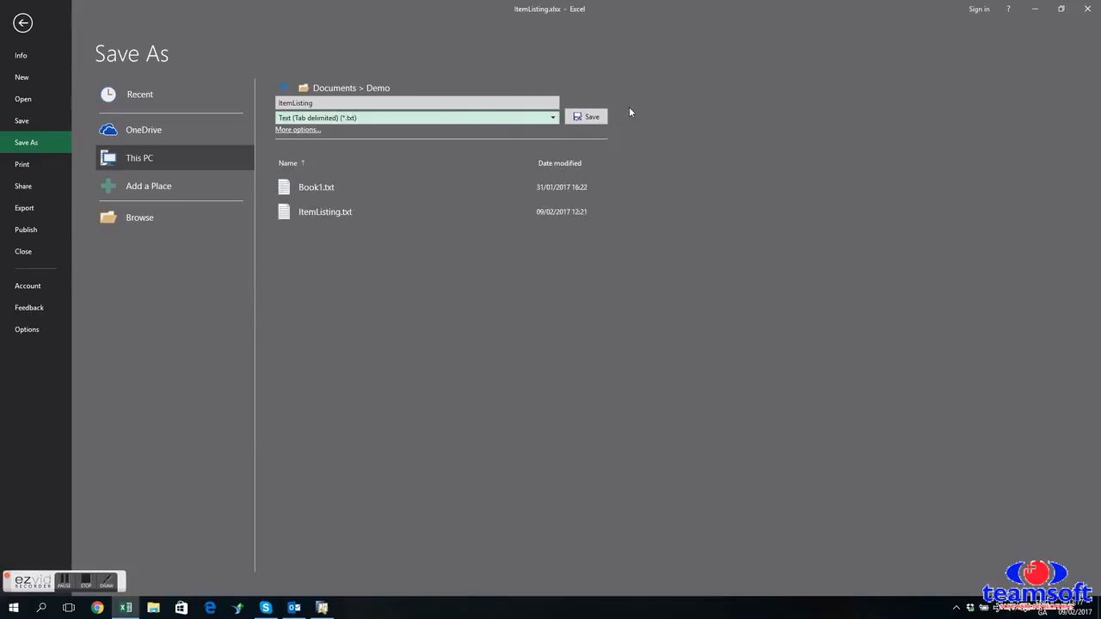
left_click(592, 117)
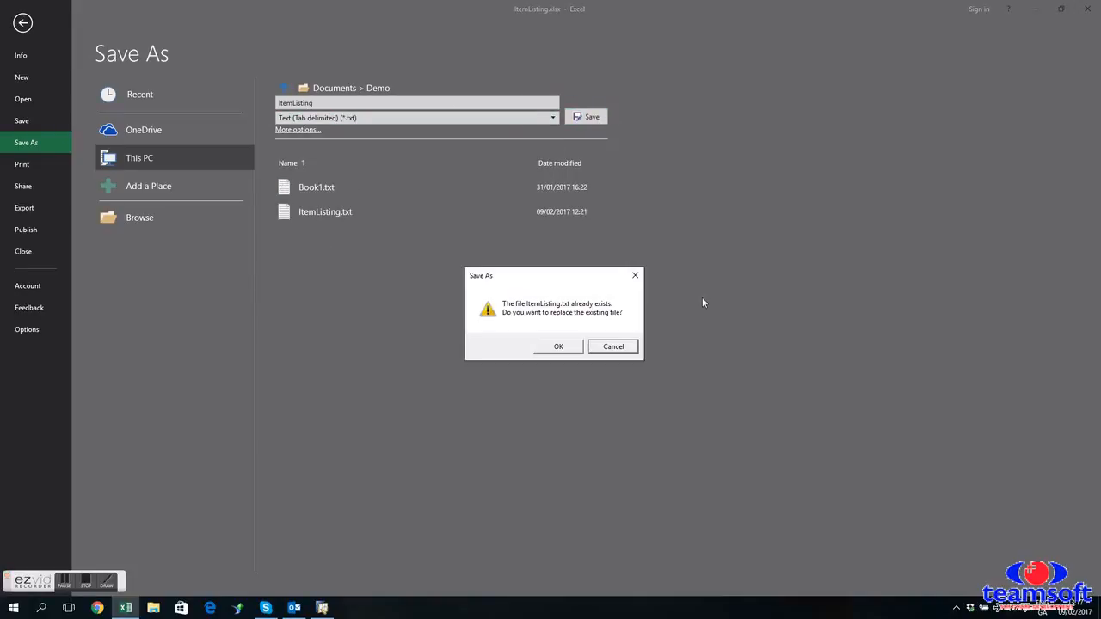
mouse_move(664, 307)
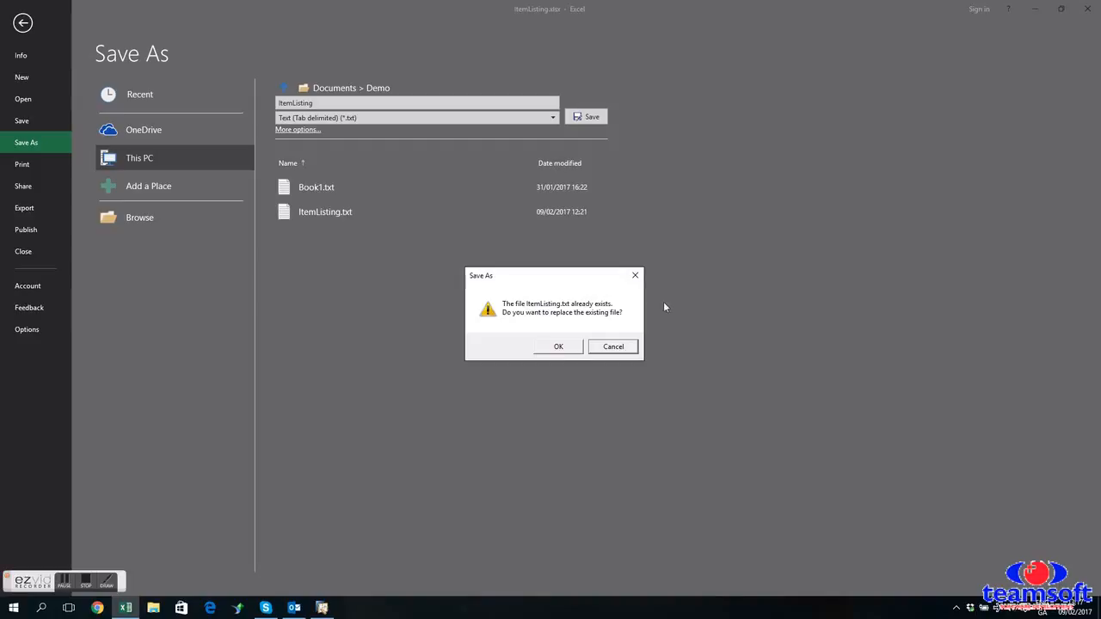
left_click(558, 346)
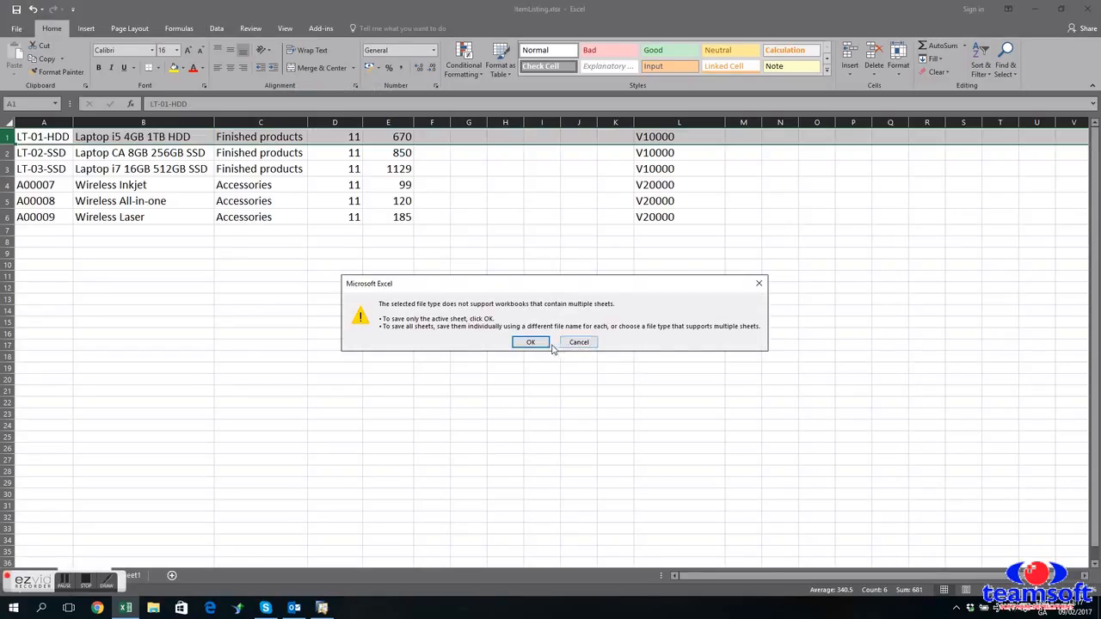
left_click(530, 340)
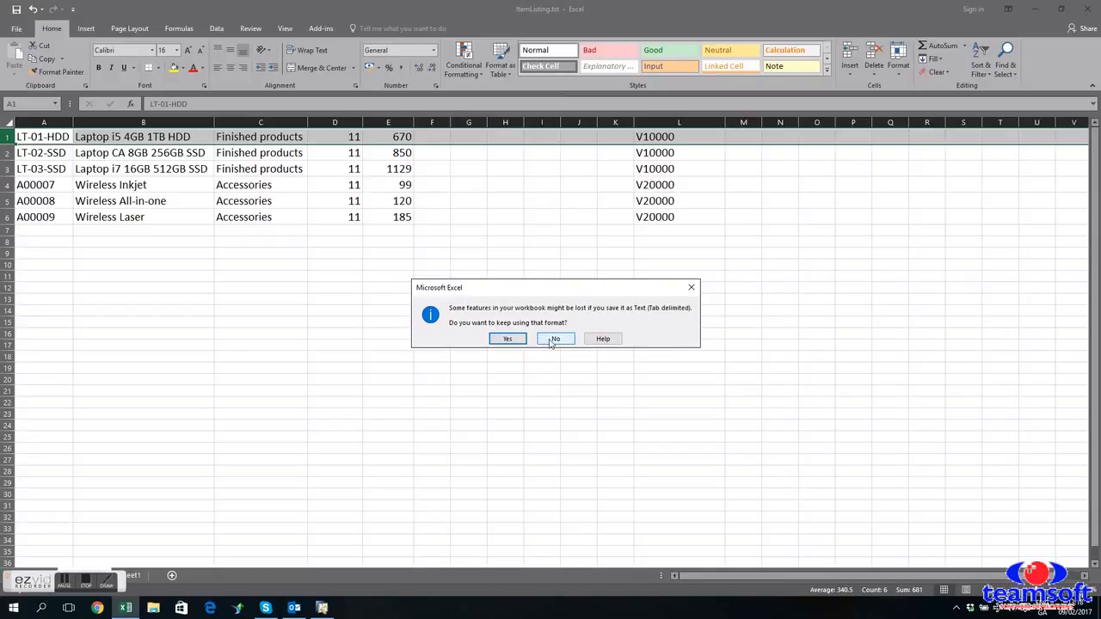
left_click(554, 337)
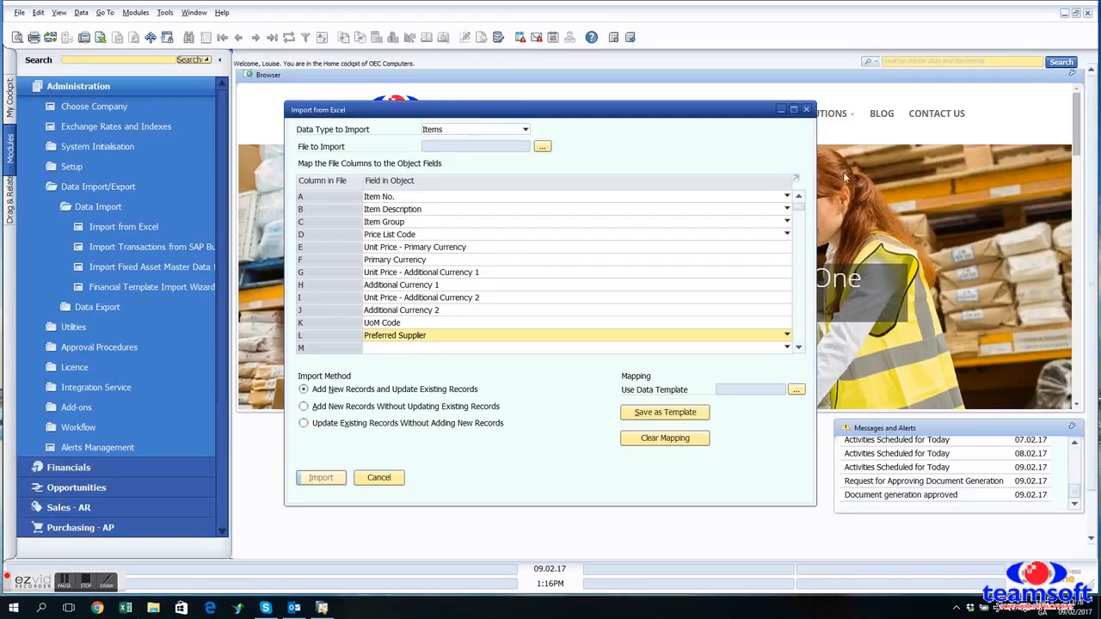
Step: Import ItemListing.txt as Items and close the results showing Unit of Measure Code errors
left_click(541, 146)
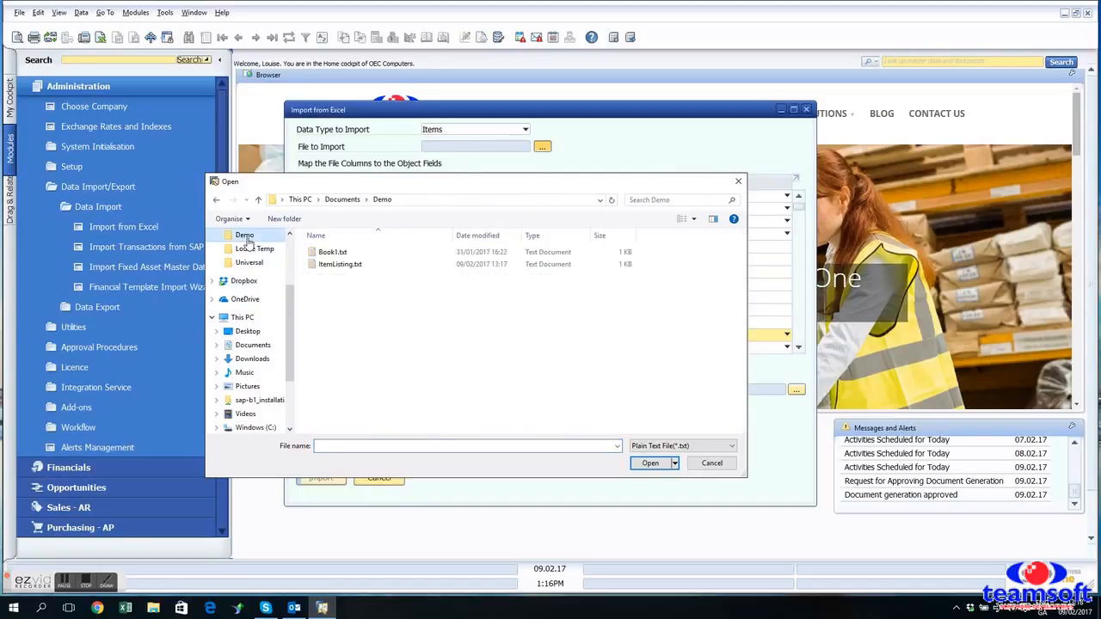
left_click(650, 463)
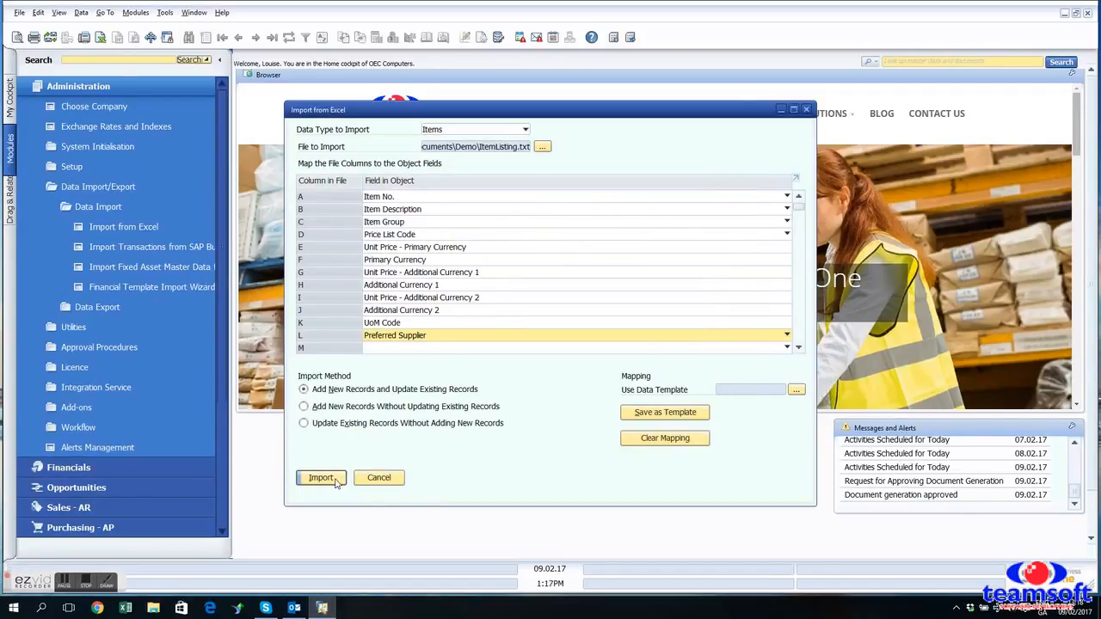
left_click(320, 478)
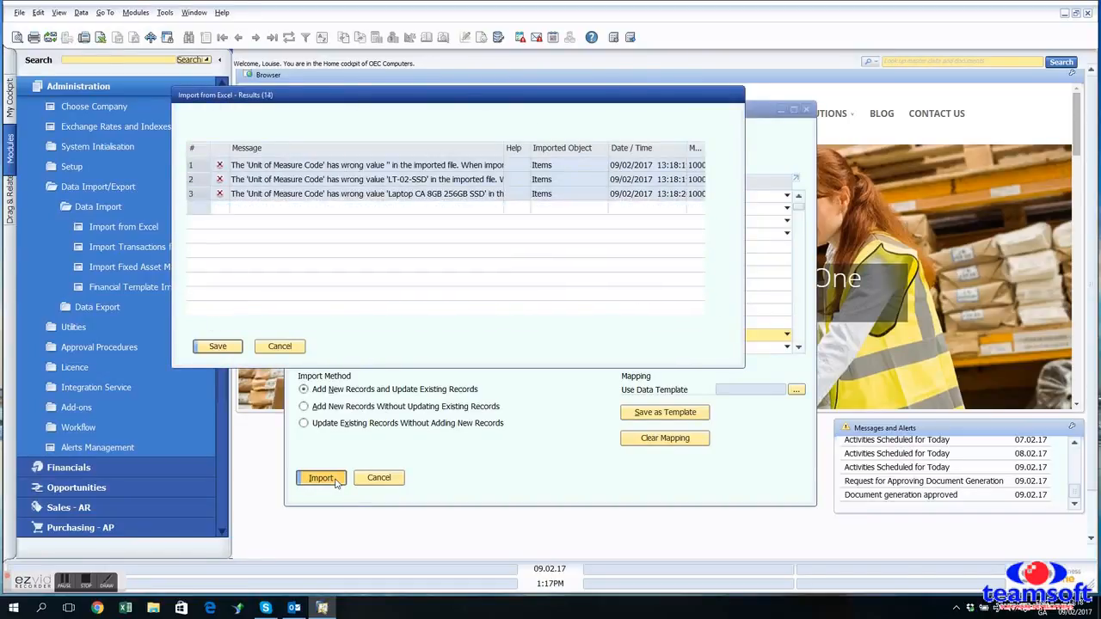
left_click(320, 478)
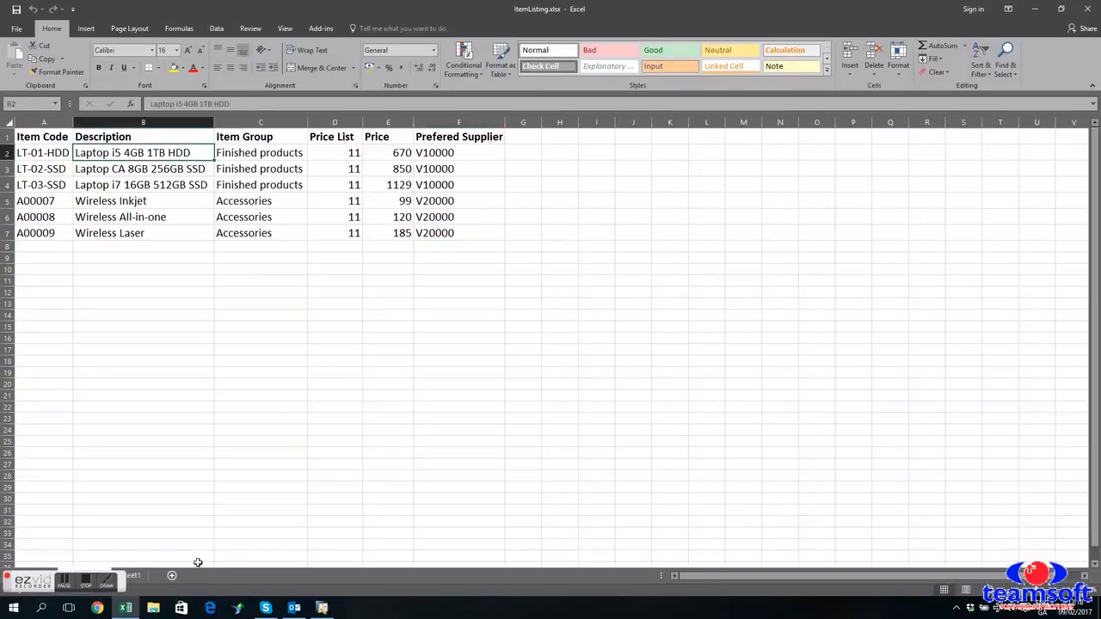
mouse_move(574, 134)
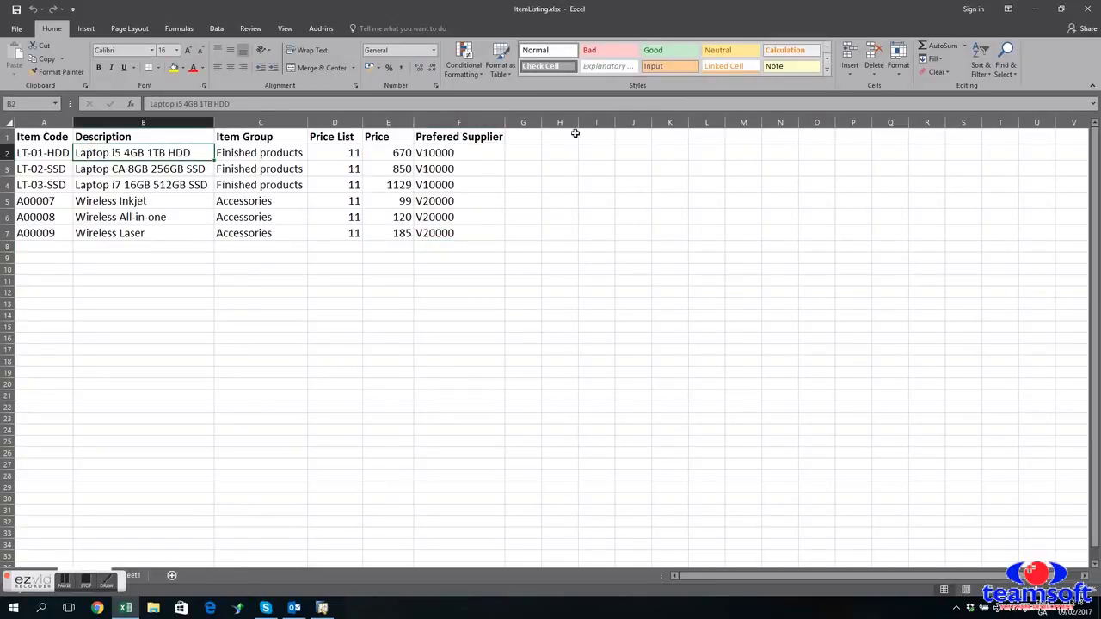
Step: Insert columns before the supplier column and fill 'Manual' in column K for all six items
left_click(458, 122)
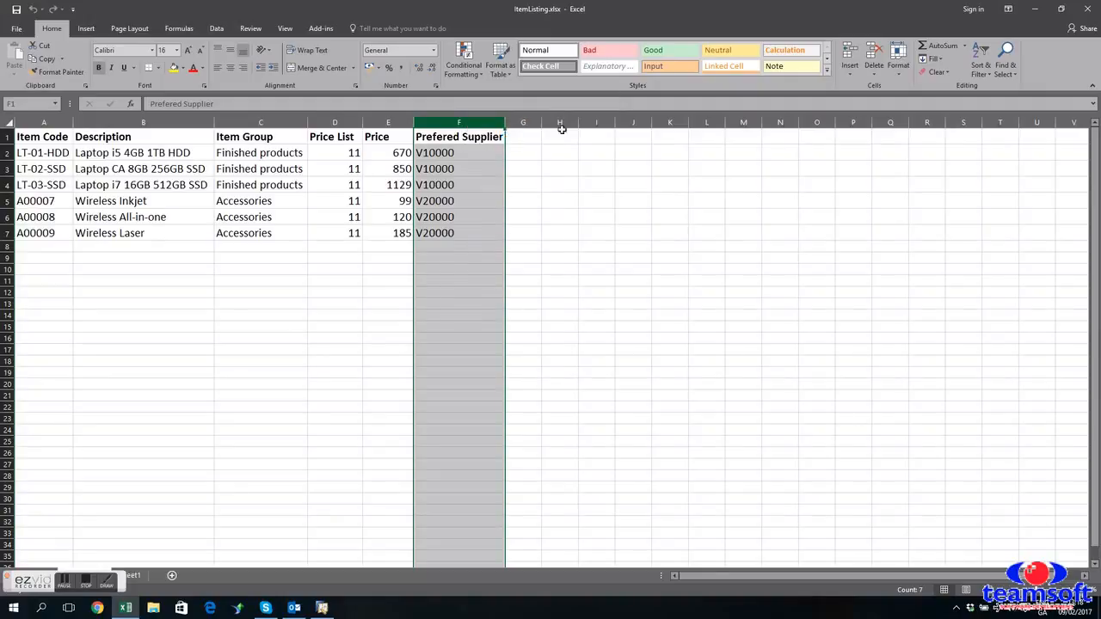
right_click(705, 122)
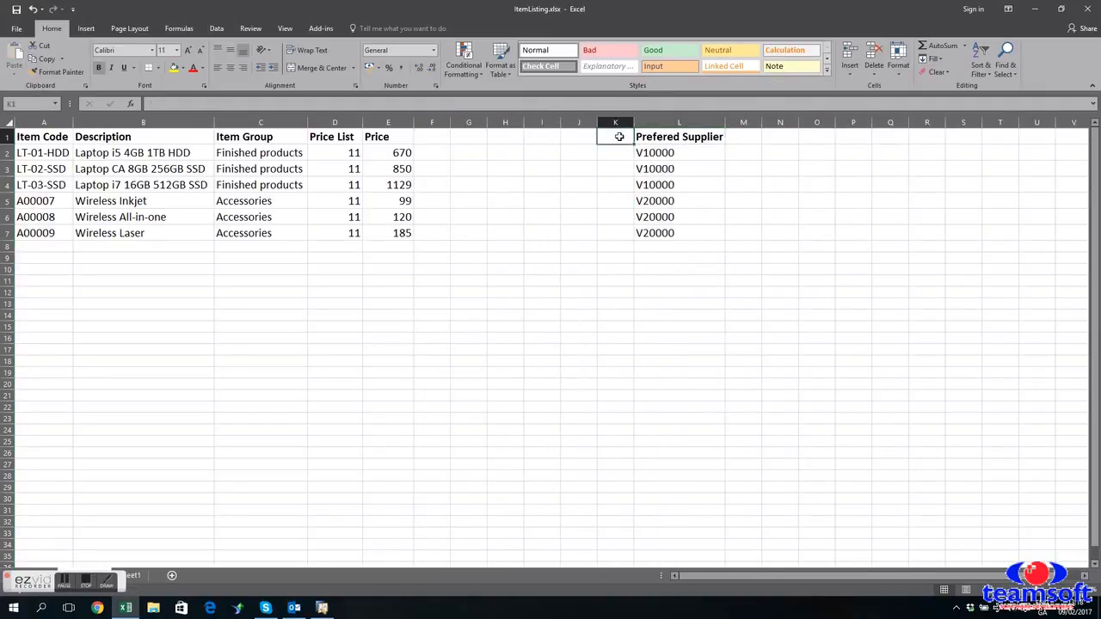
type("Manual")
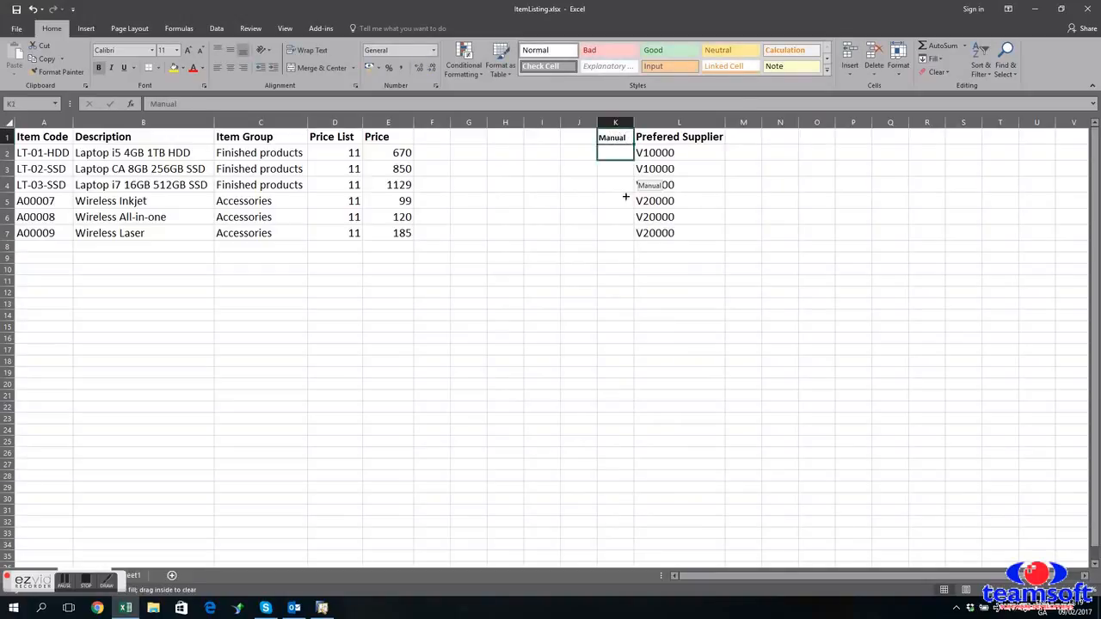
left_click_drag(615, 137, 615, 234)
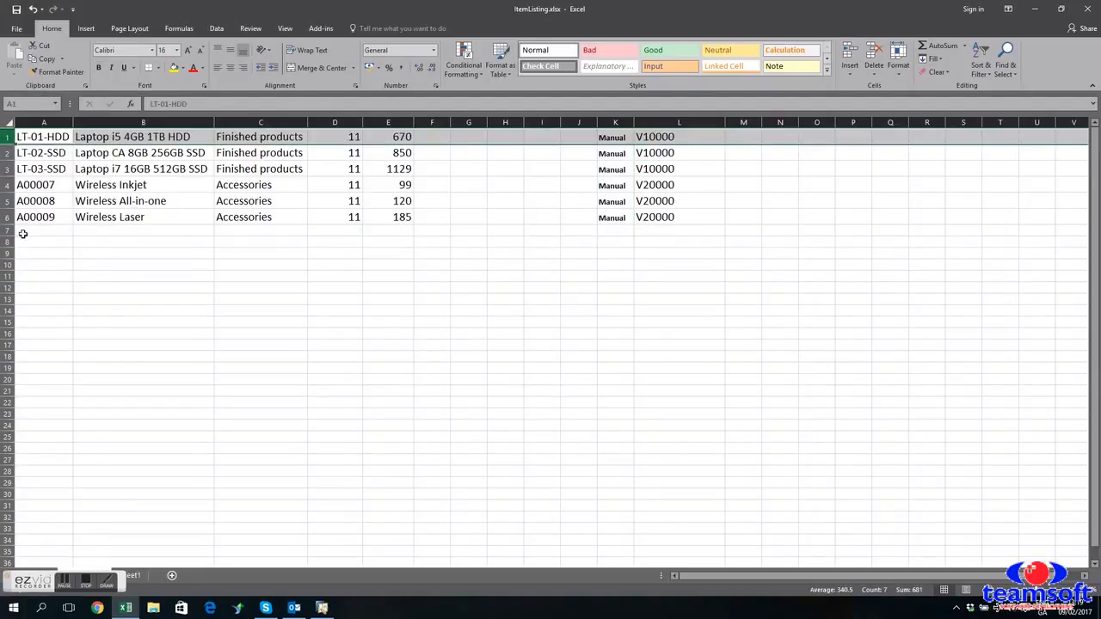
Step: Save the sheet as tab-delimited ItemListing.txt, replacing the existing file
left_click(15, 28)
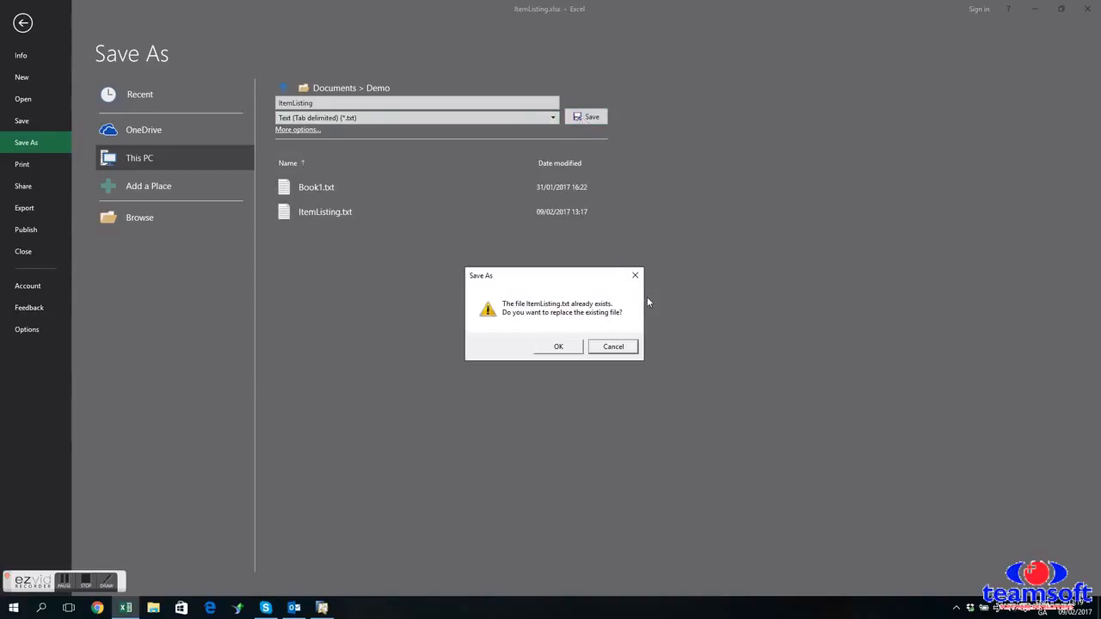
left_click(557, 345)
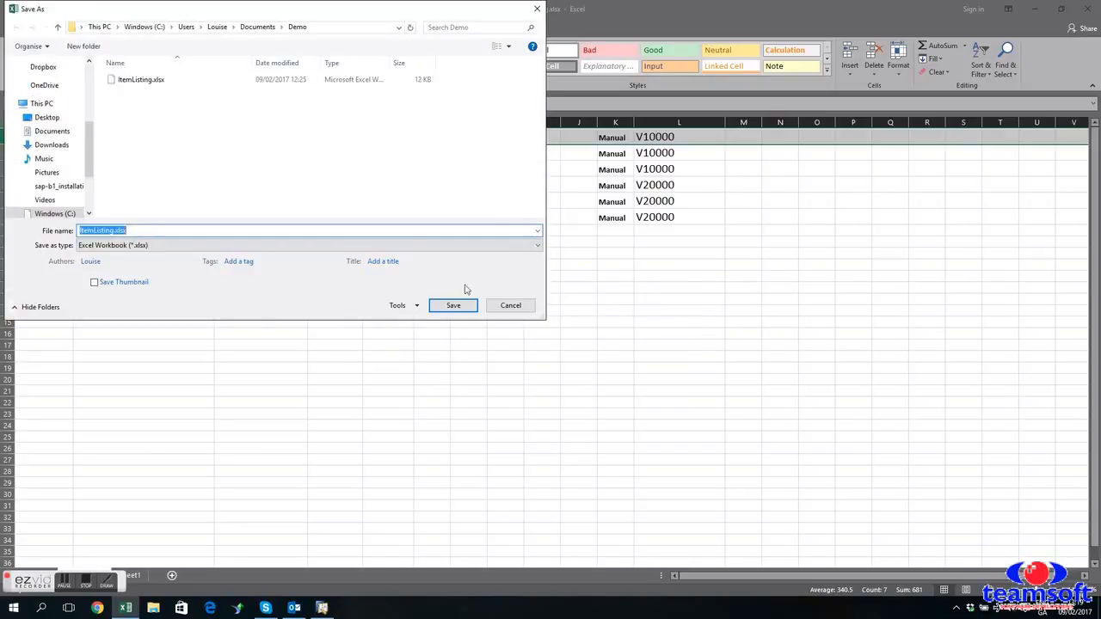
left_click(452, 306)
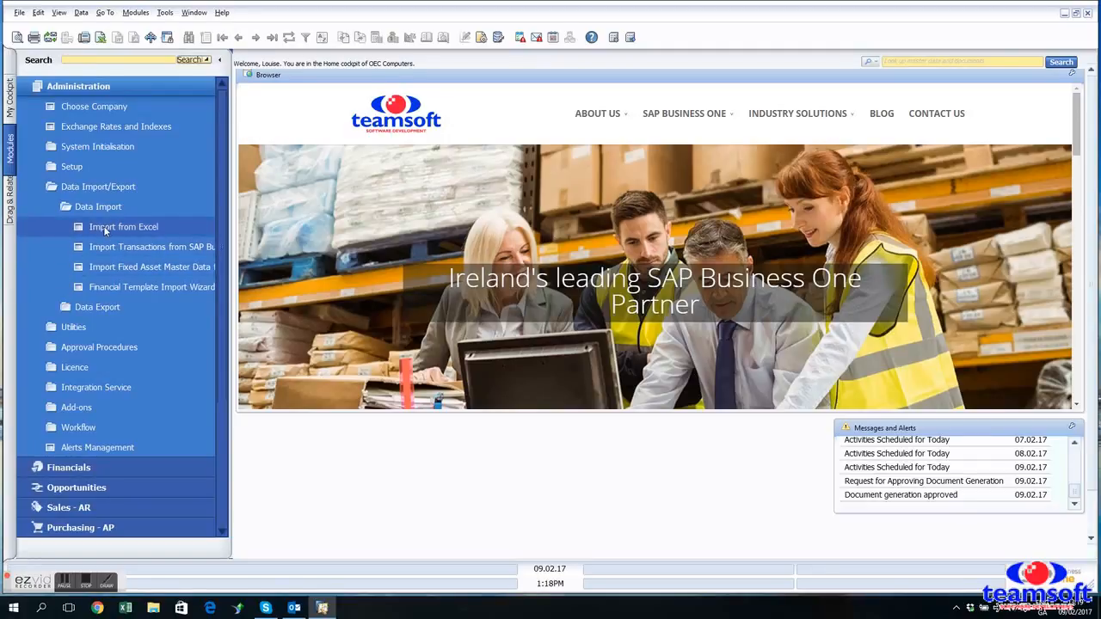
Step: In Import from Excel, choose Items as the data type to import
left_click(123, 227)
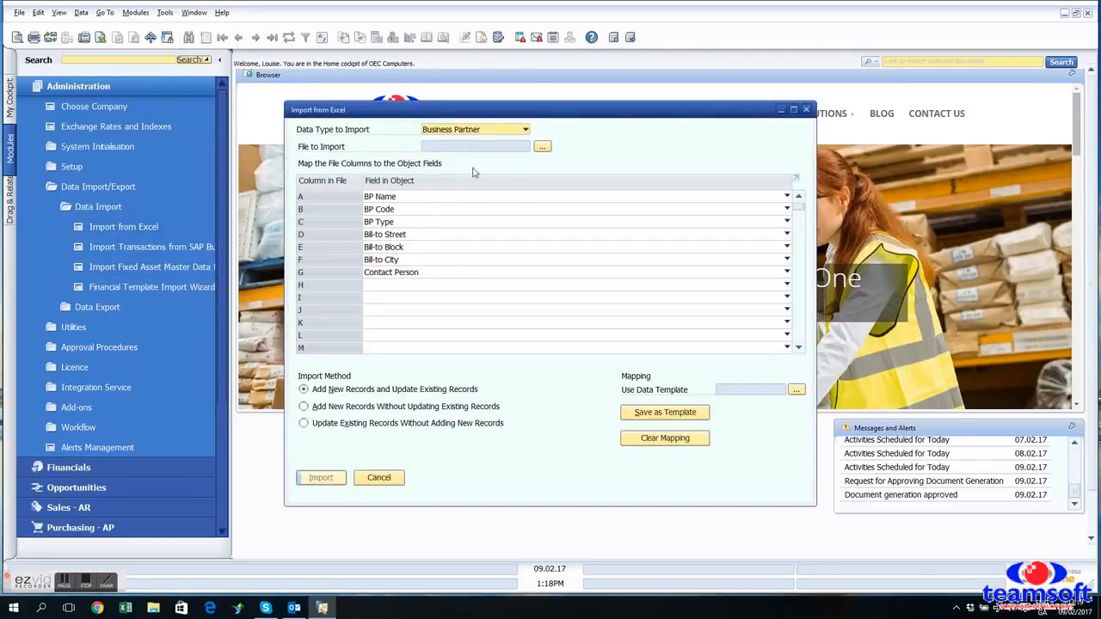
left_click(524, 129)
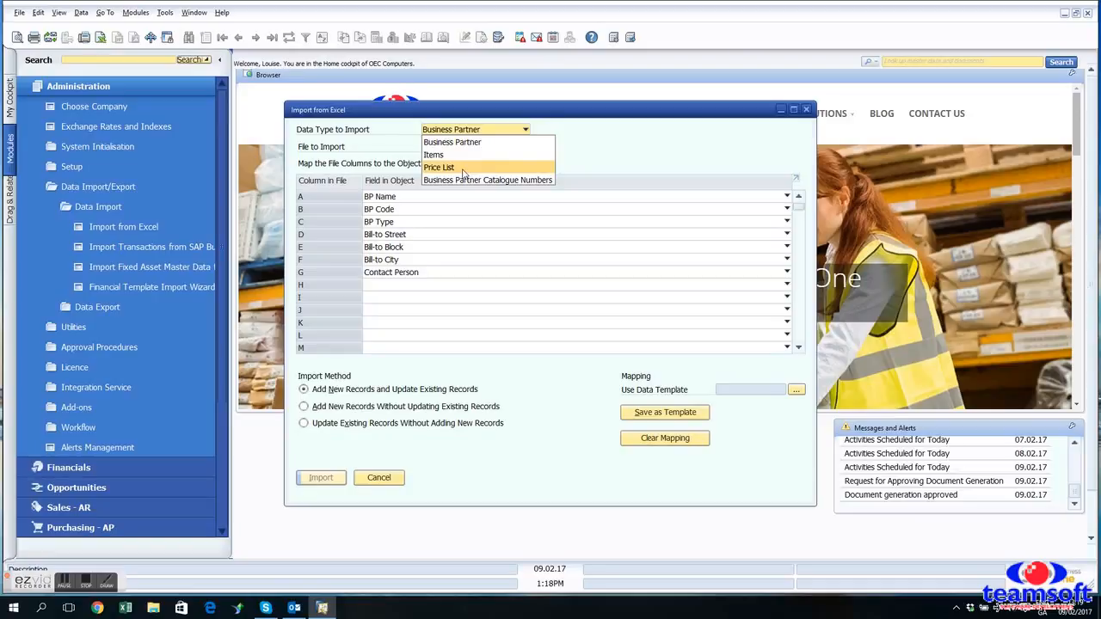
left_click(434, 154)
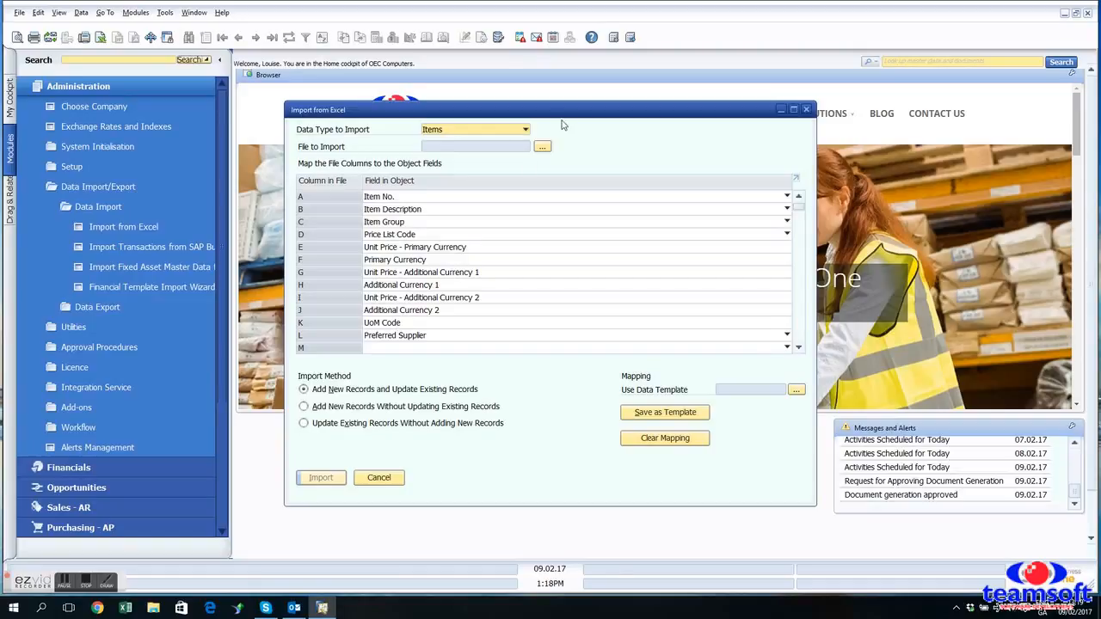
Step: Select ItemListing.txt as the import file and start the import
left_click(542, 146)
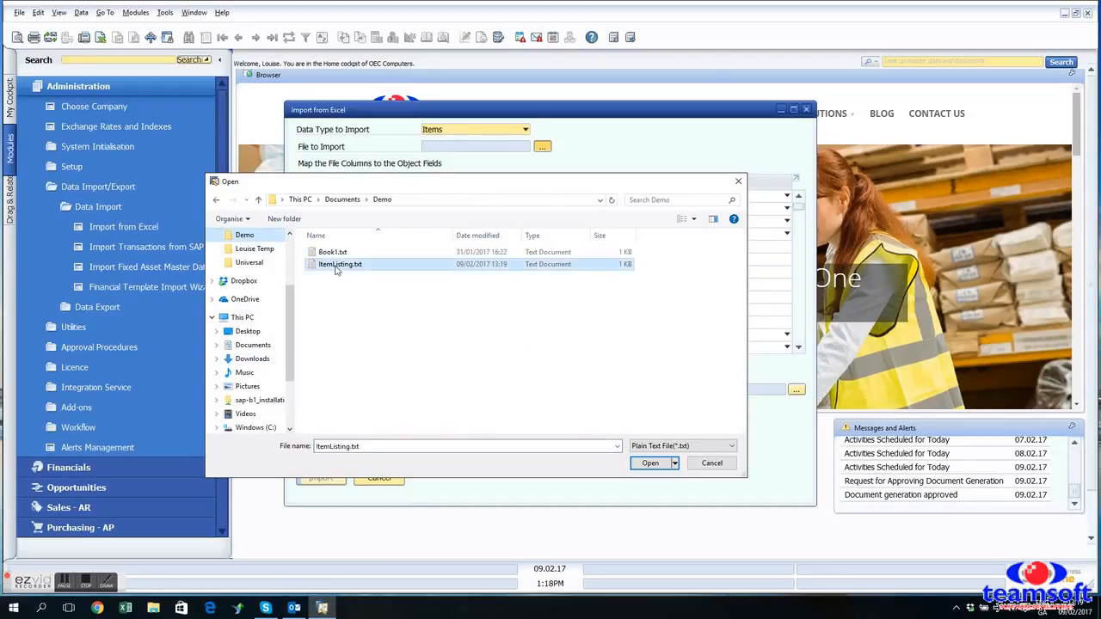
left_click(650, 462)
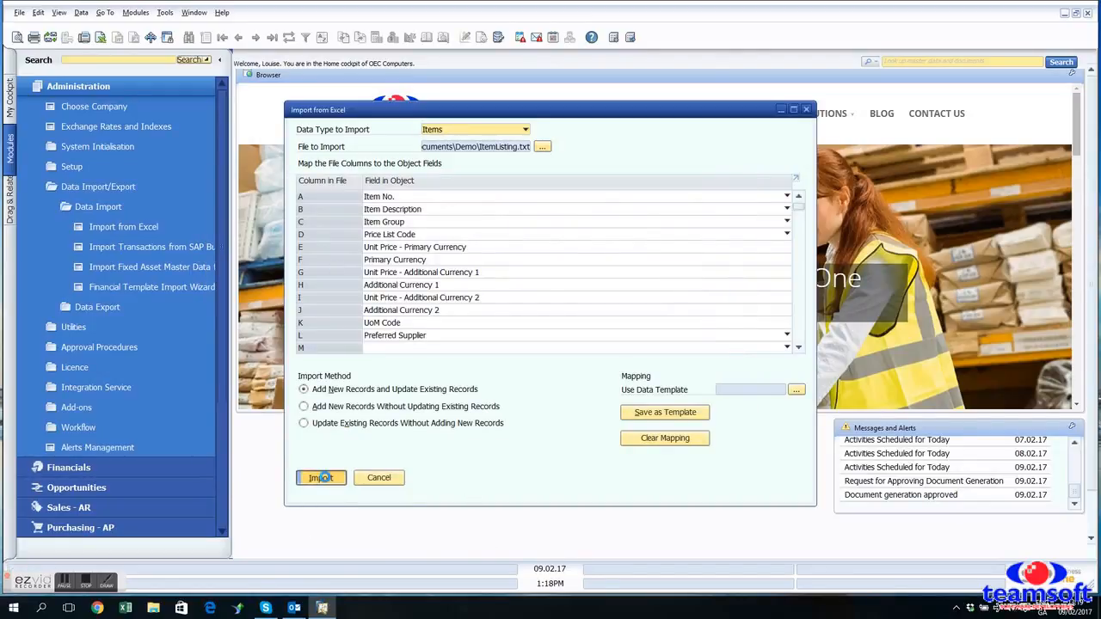
left_click(319, 478)
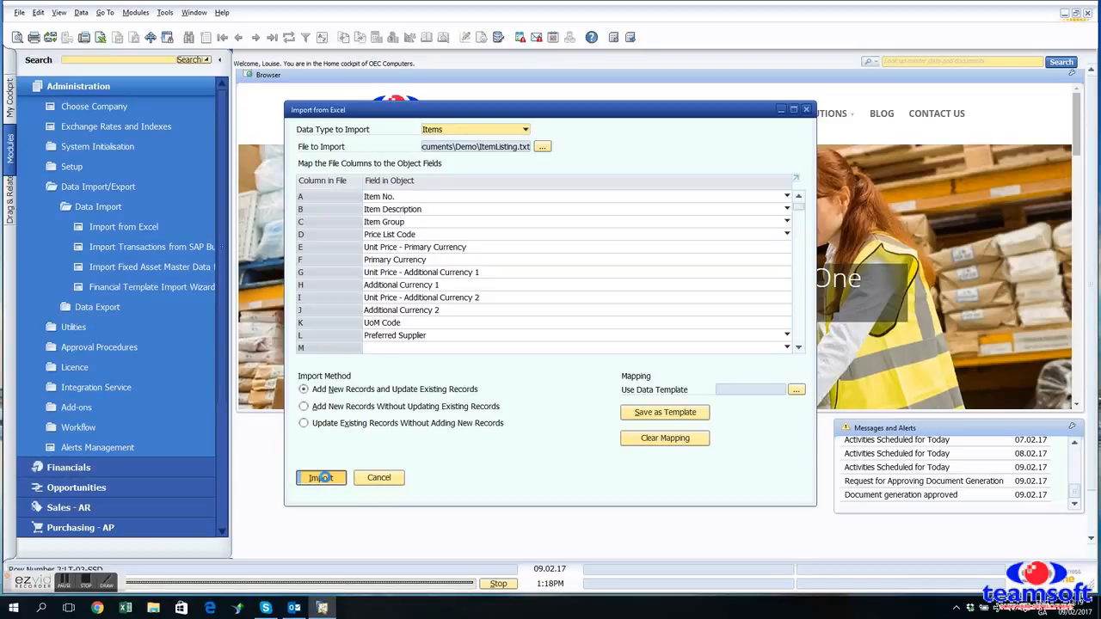